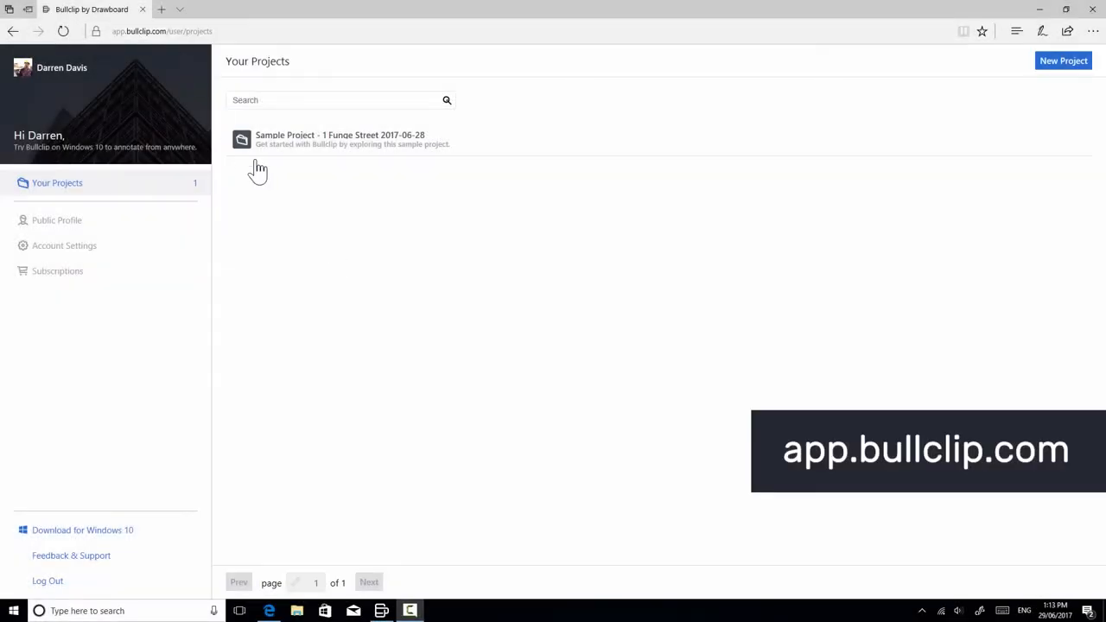
{"action": "mouse_move", "coordinate": [313, 214]}
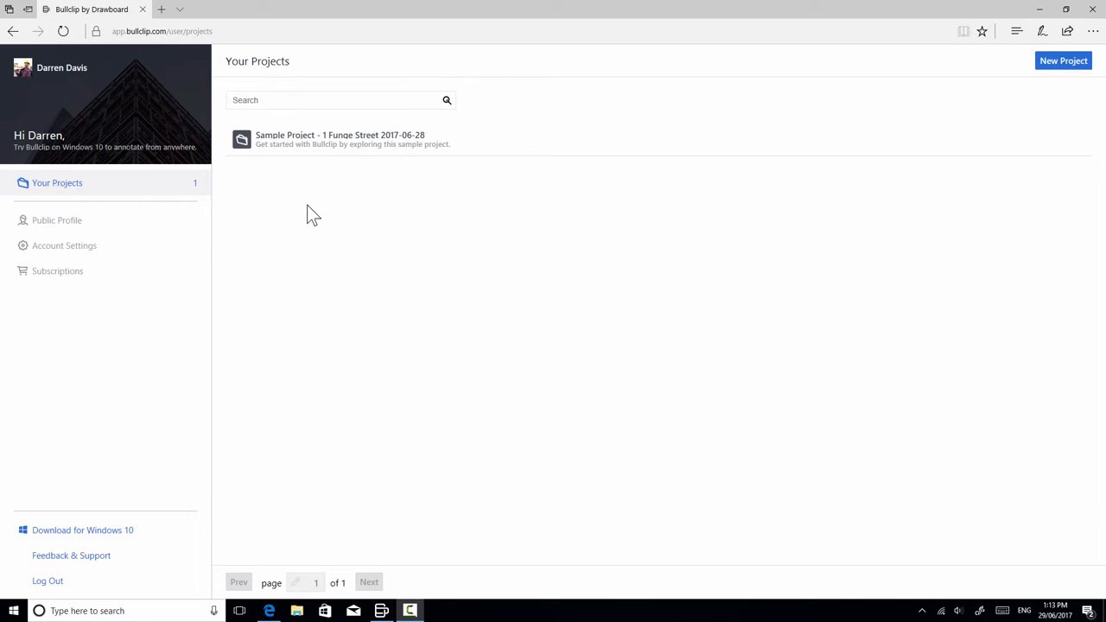
{"action": "mouse_move", "coordinate": [130, 192]}
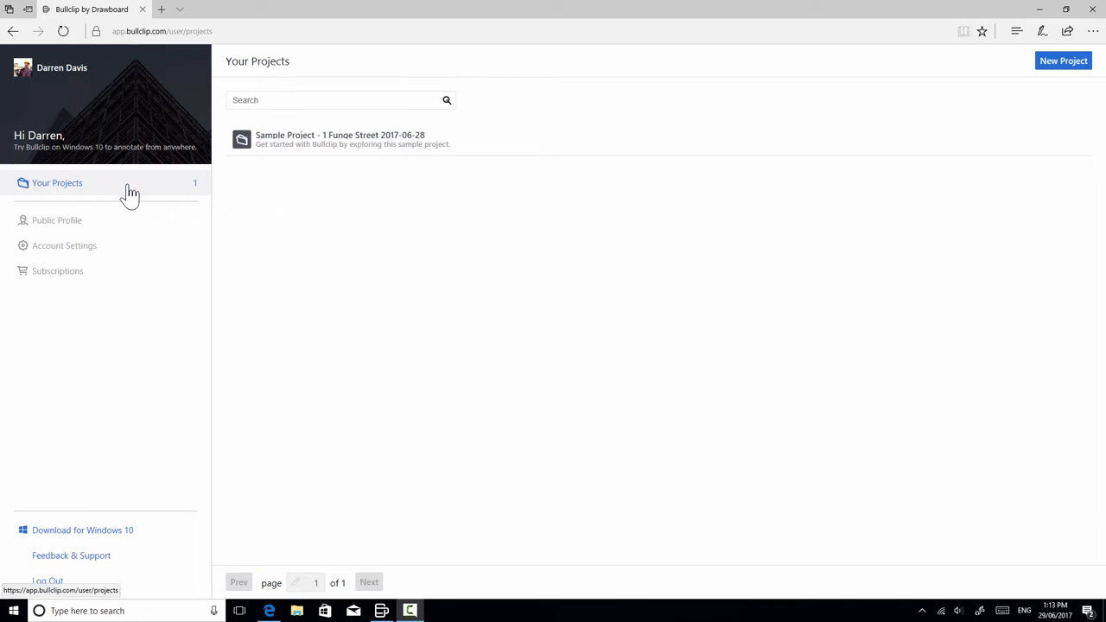
{"action": "mouse_move", "coordinate": [339, 188]}
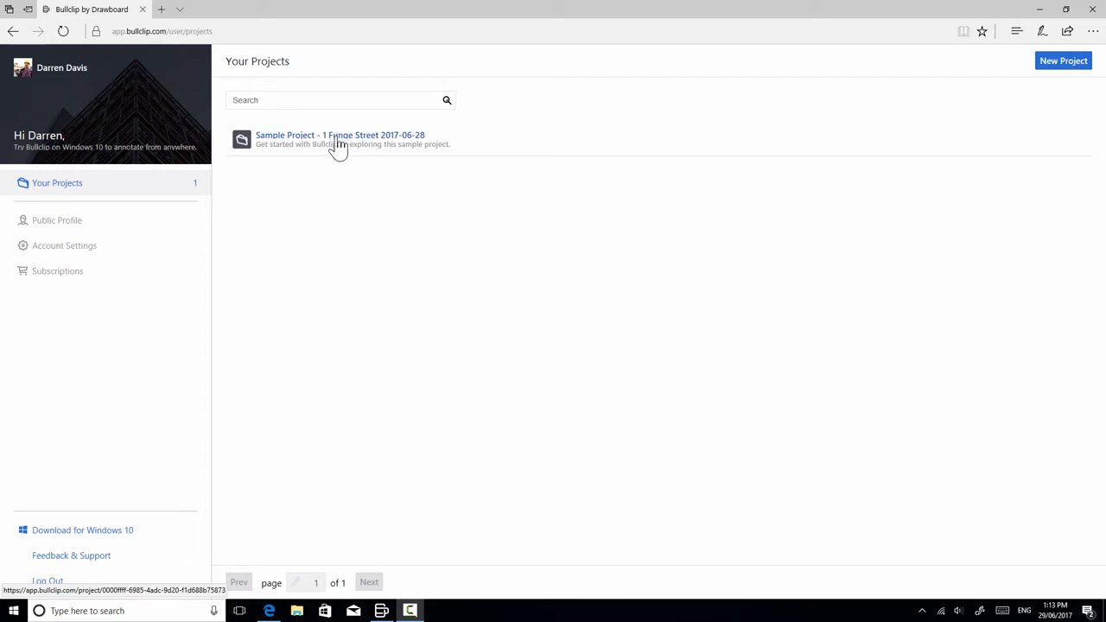
- Browse the Sample Project overview, public profile and subscription status, then return to the projects list
{"action": "left_click", "coordinate": [338, 135]}
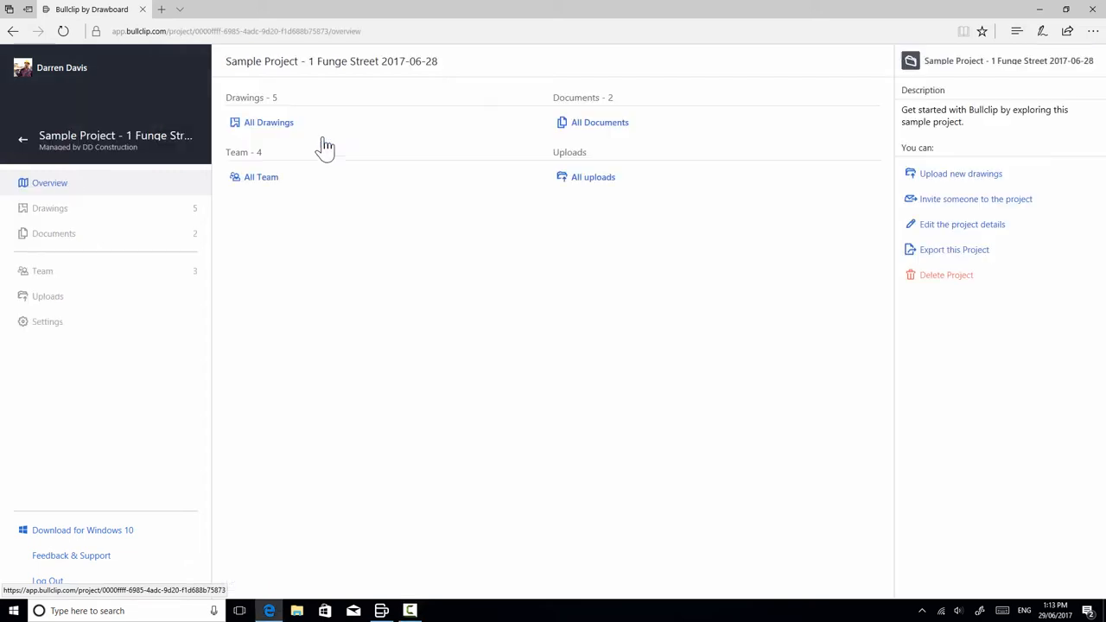
{"action": "left_click", "coordinate": [268, 120]}
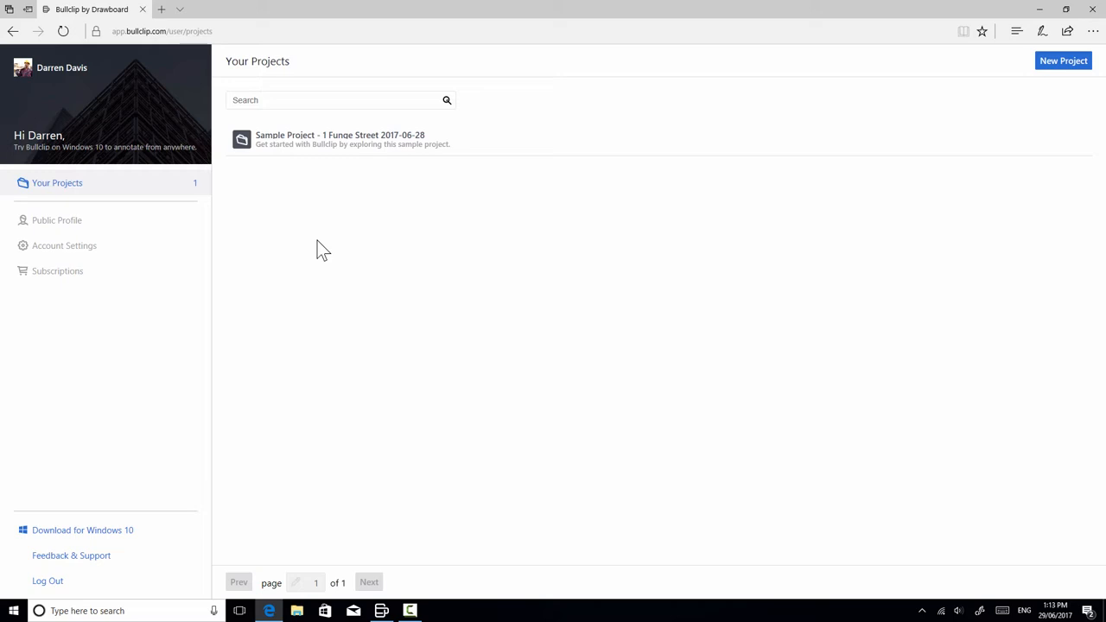
{"action": "mouse_move", "coordinate": [296, 242]}
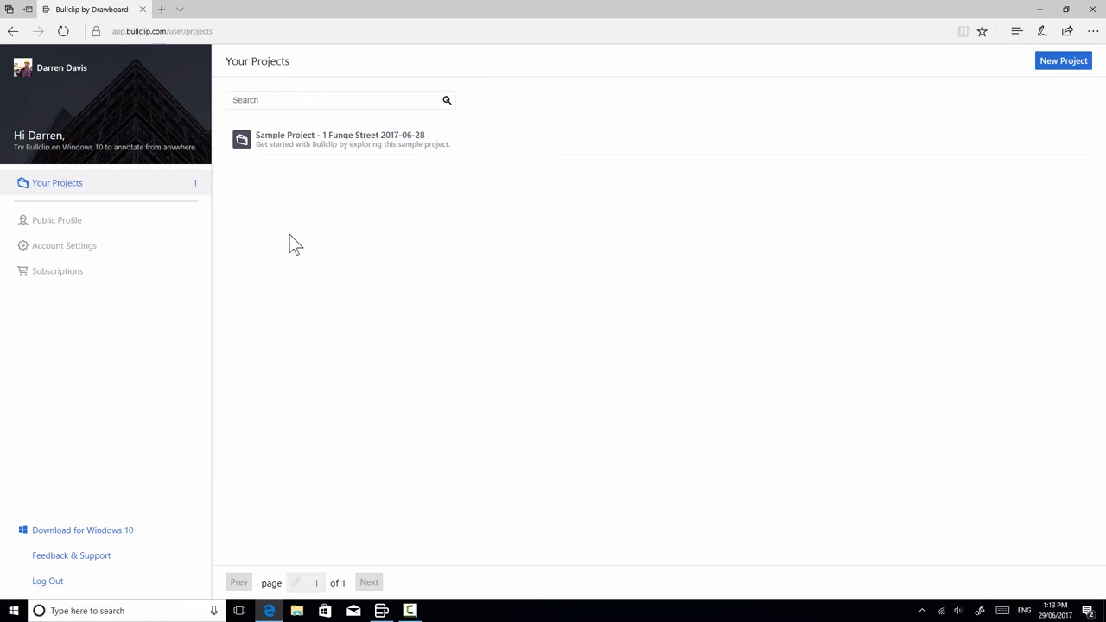
{"action": "left_click", "coordinate": [55, 220]}
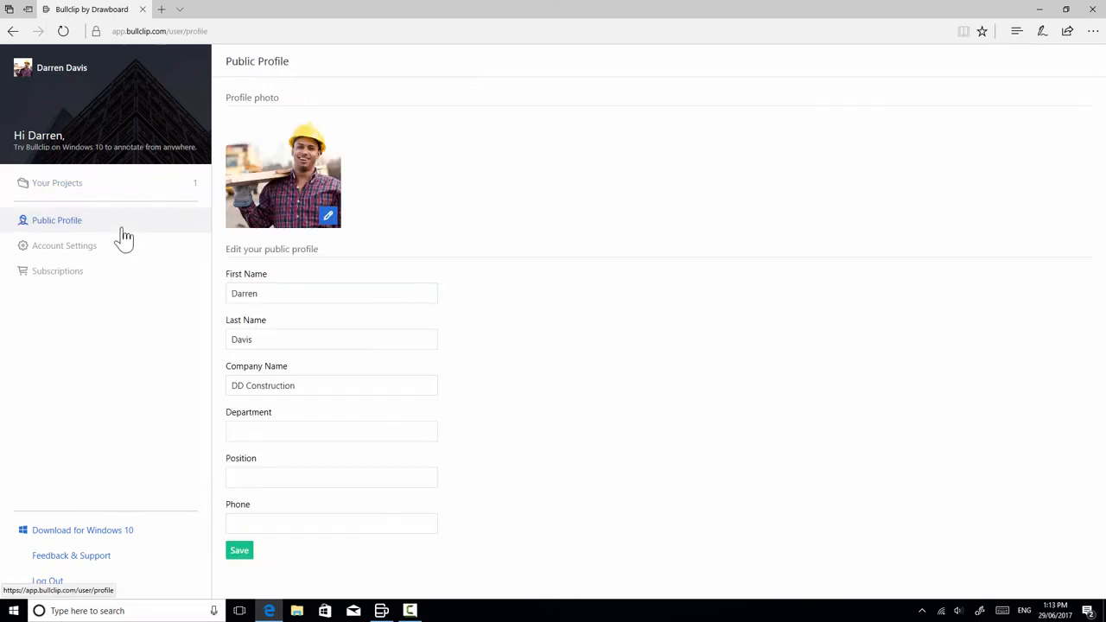
{"action": "left_click", "coordinate": [57, 269]}
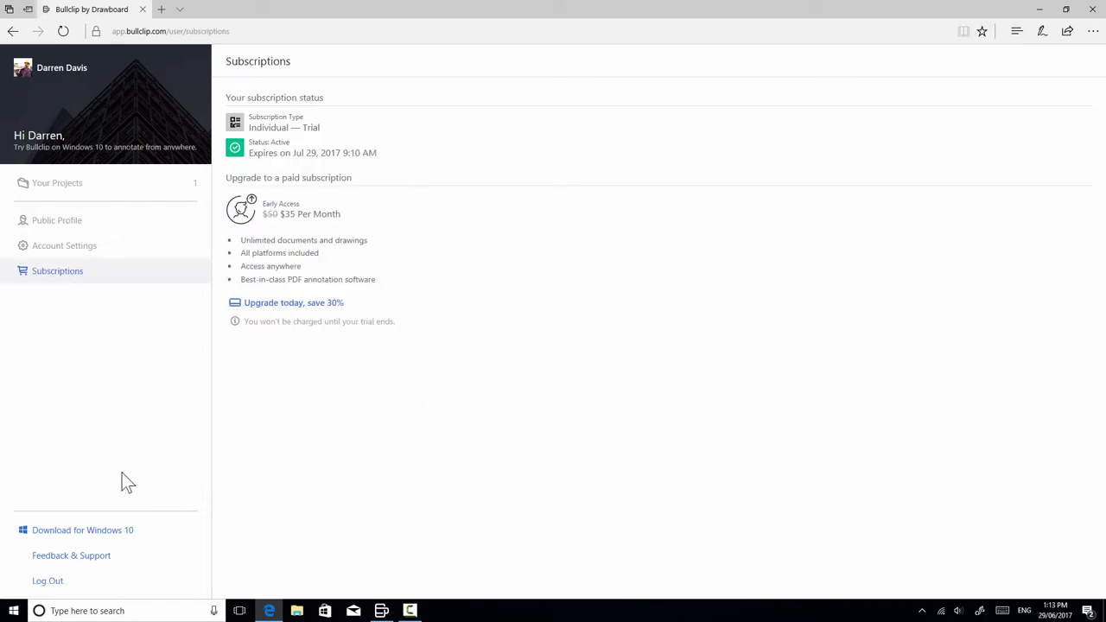
{"action": "left_click", "coordinate": [57, 183]}
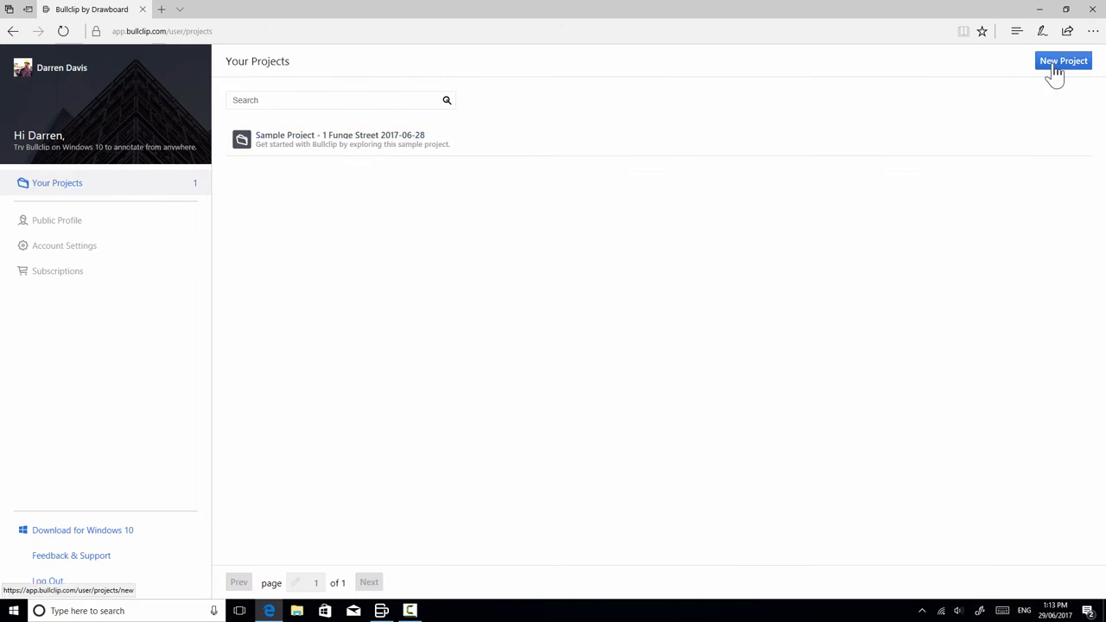
- Create a new project named 'A New Project' with description 'A cool project for all'
{"action": "left_click", "coordinate": [1062, 60]}
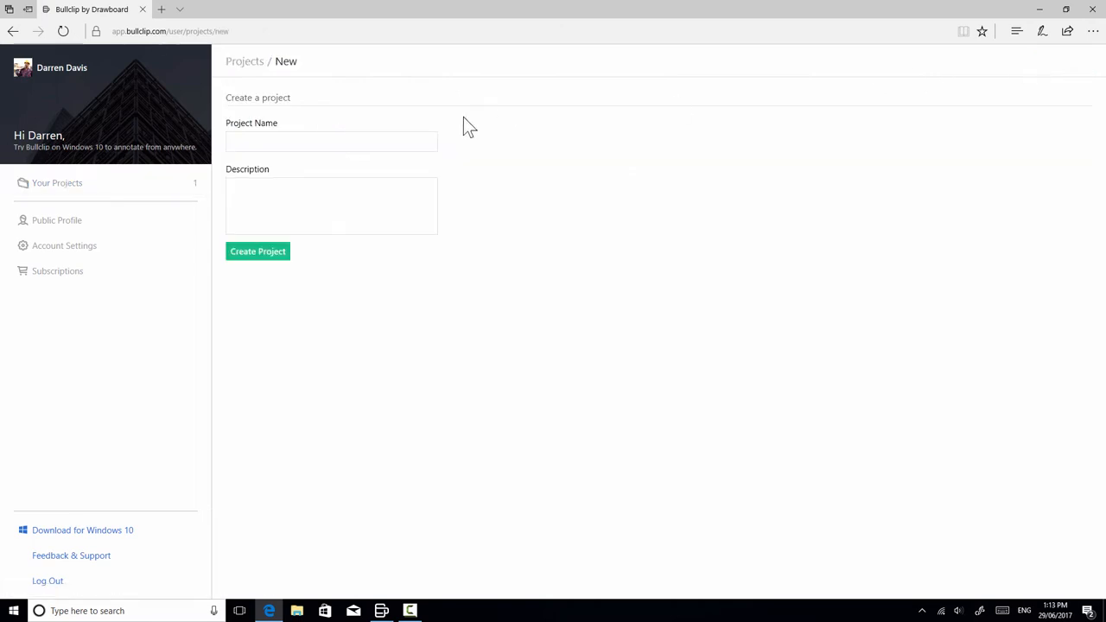
{"action": "type", "text": "A New Project"}
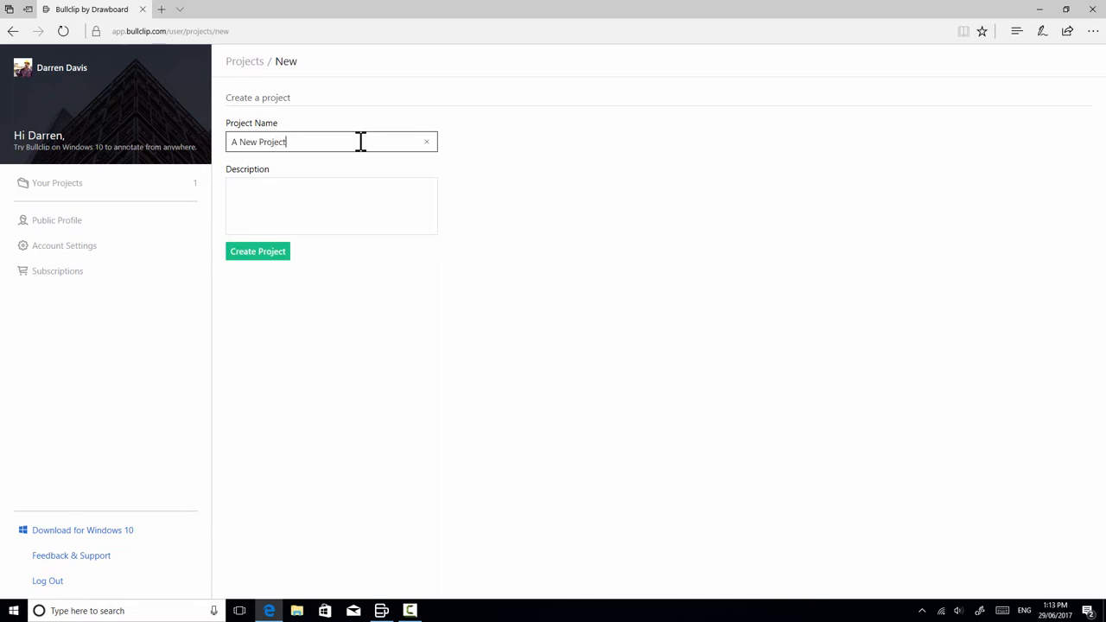
{"action": "type", "text": "A cool p"}
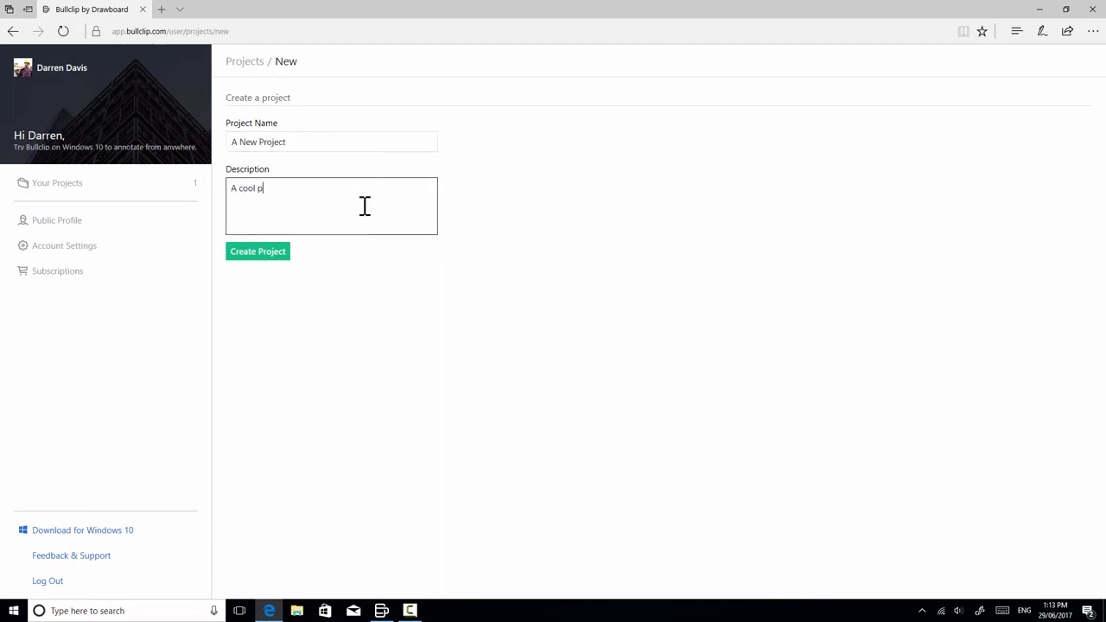
{"action": "type", "text": "roject for"}
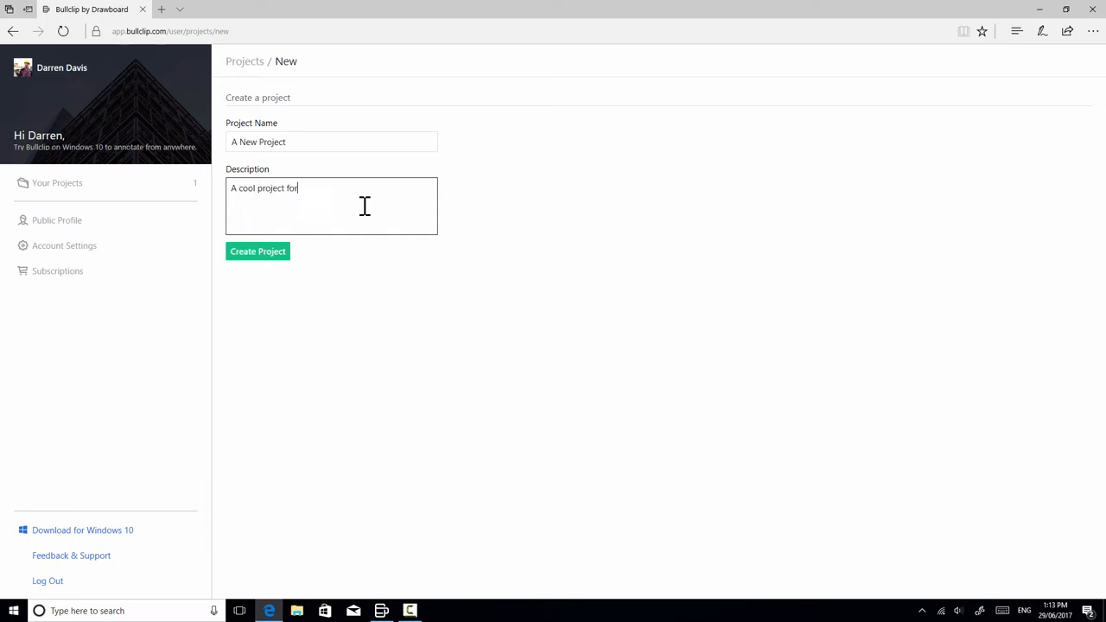
{"action": "left_click", "coordinate": [257, 252]}
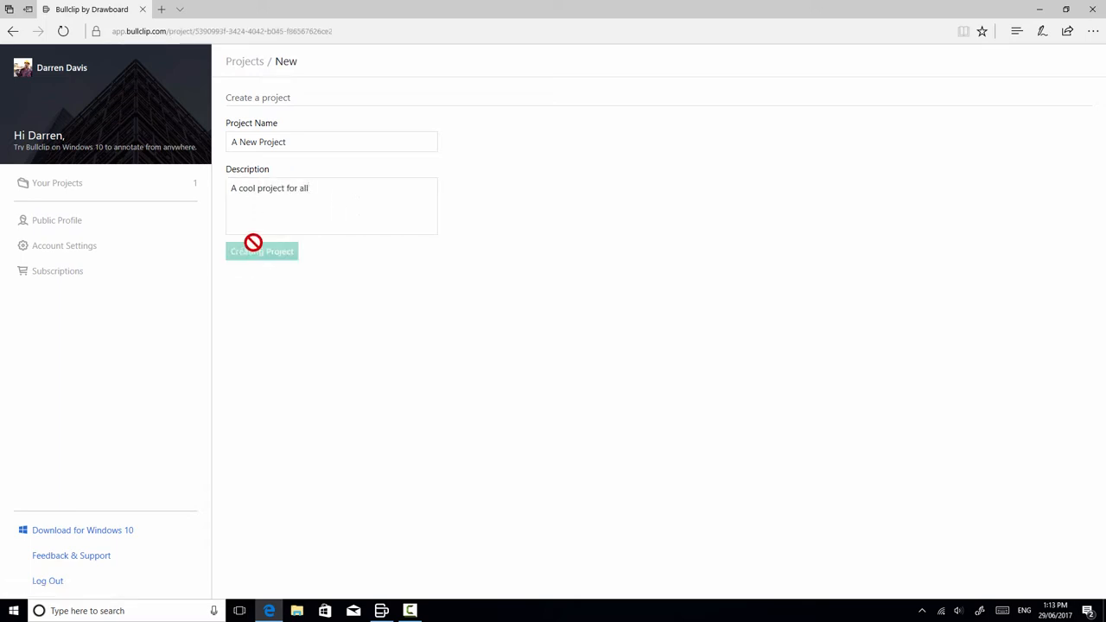
{"action": "left_click", "coordinate": [263, 251]}
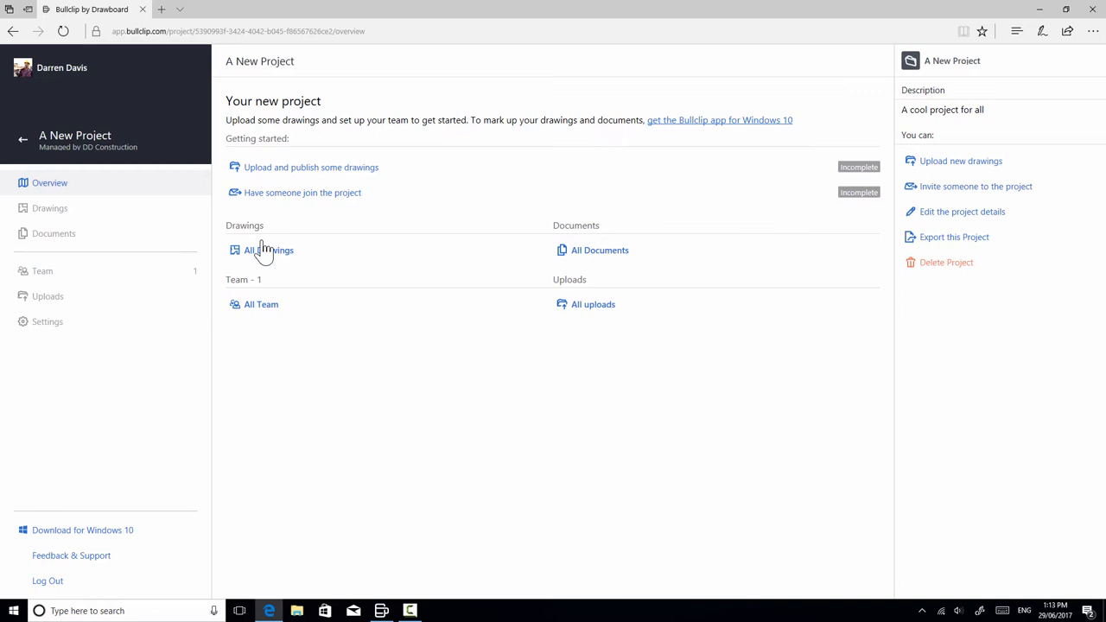
{"action": "mouse_move", "coordinate": [269, 249]}
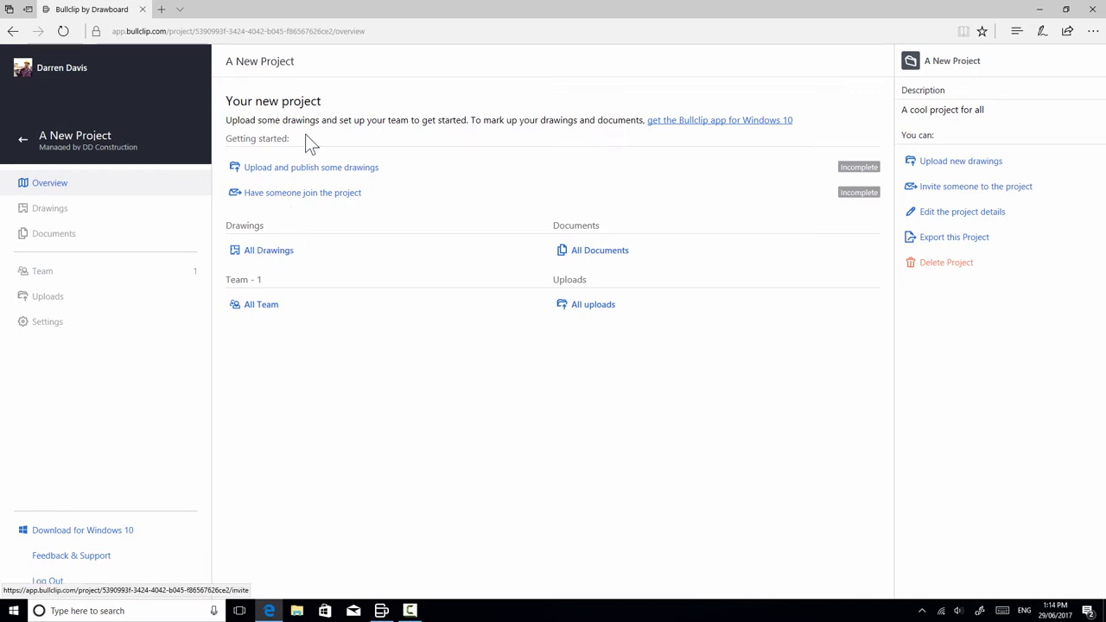
{"action": "mouse_move", "coordinate": [458, 187]}
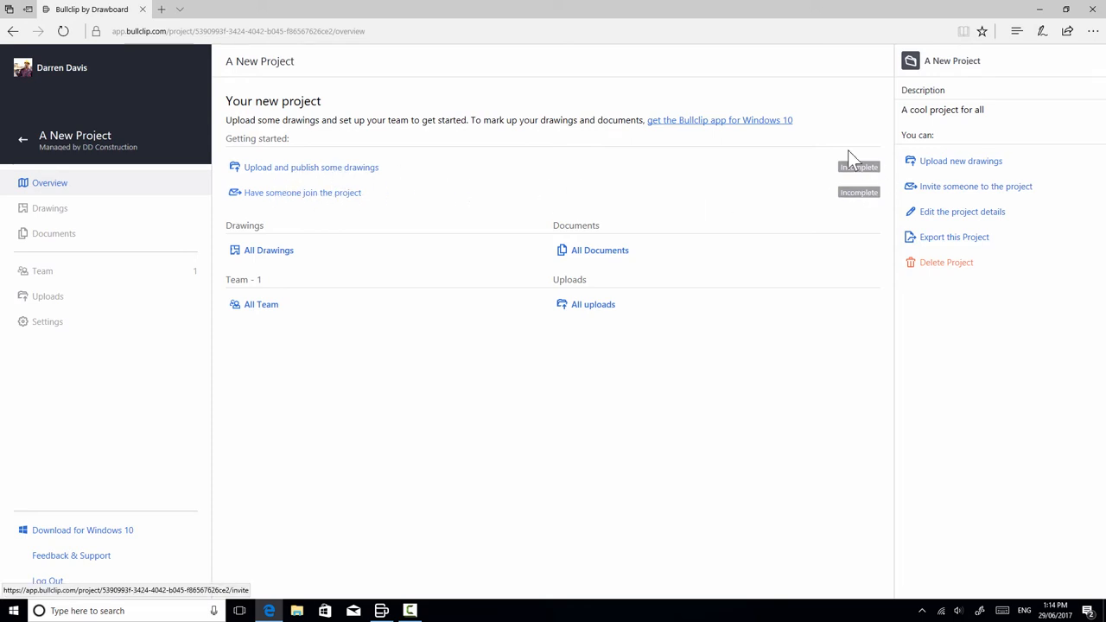
{"action": "mouse_move", "coordinate": [346, 207]}
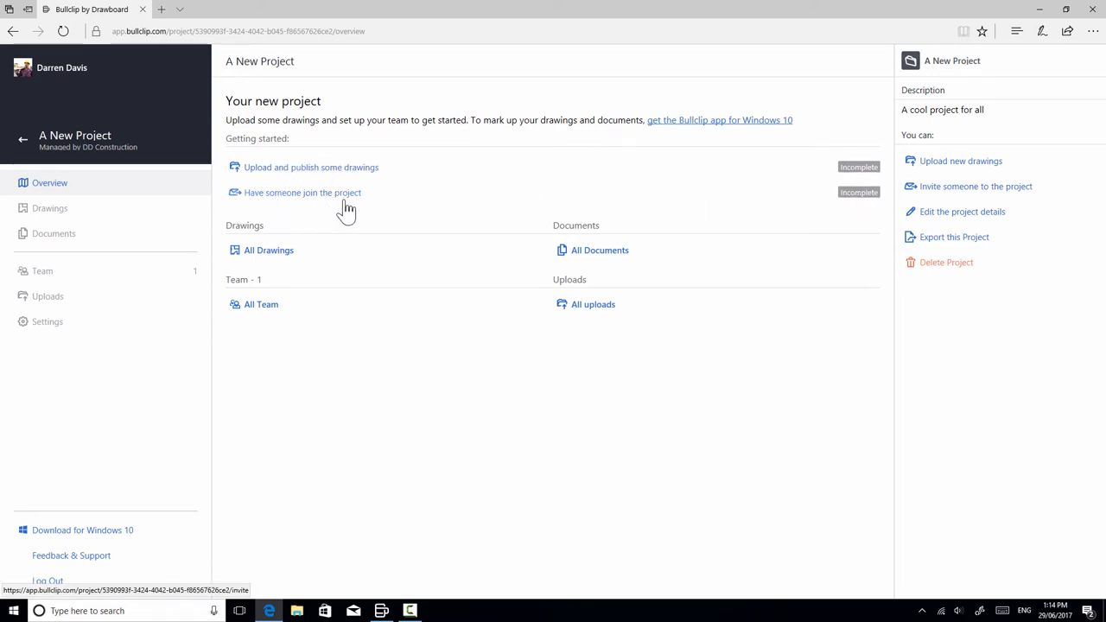
{"action": "mouse_move", "coordinate": [325, 210]}
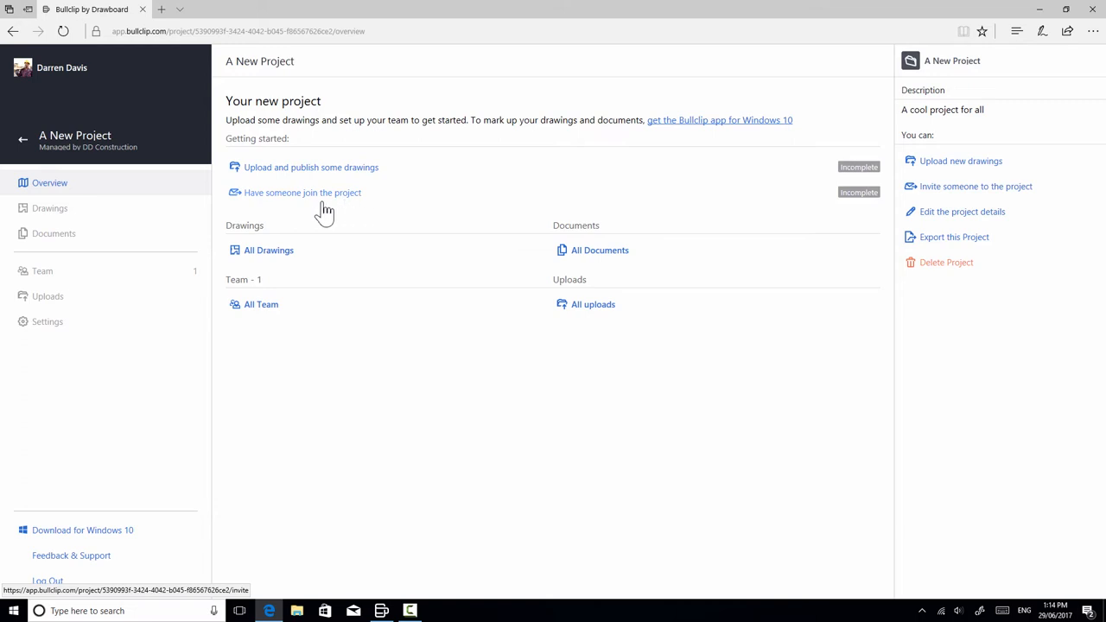
{"action": "mouse_move", "coordinate": [218, 280]}
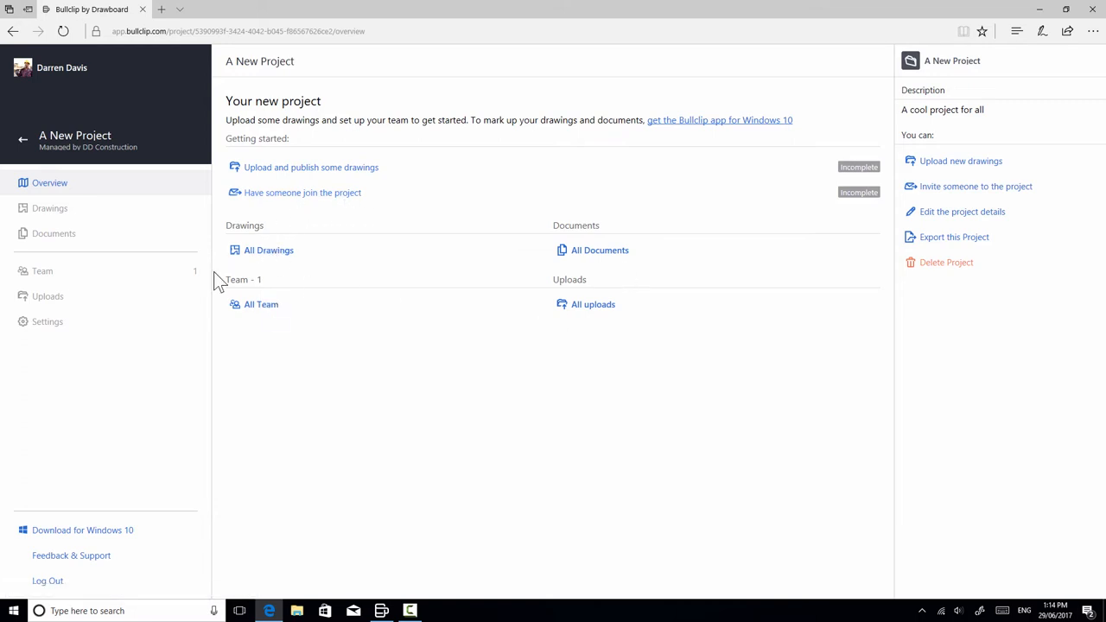
{"action": "left_click", "coordinate": [49, 207]}
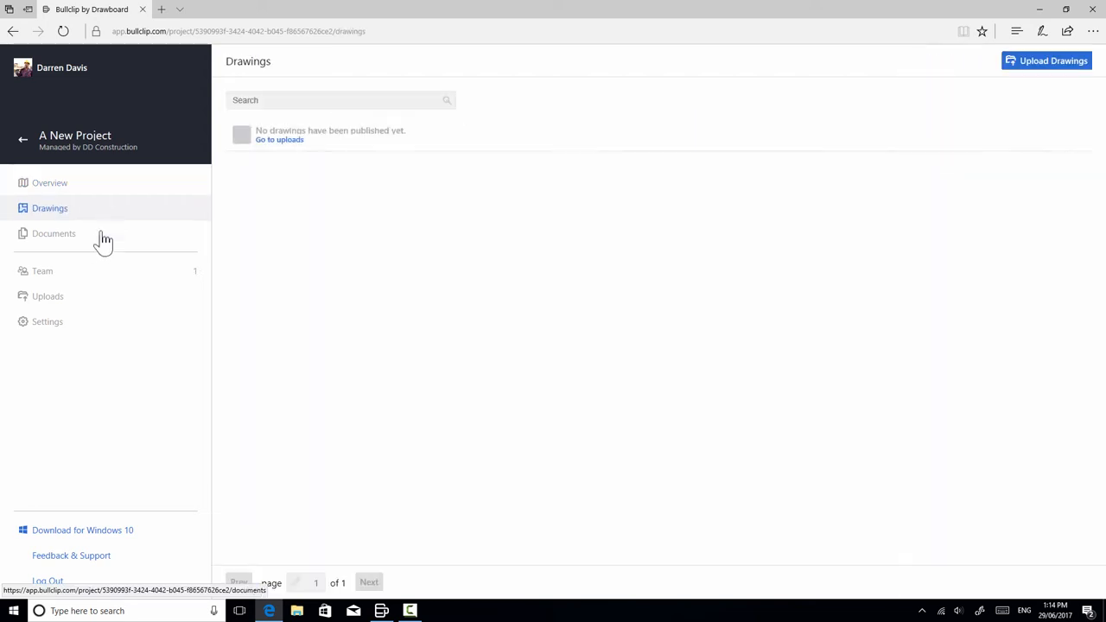
{"action": "left_click", "coordinate": [42, 270]}
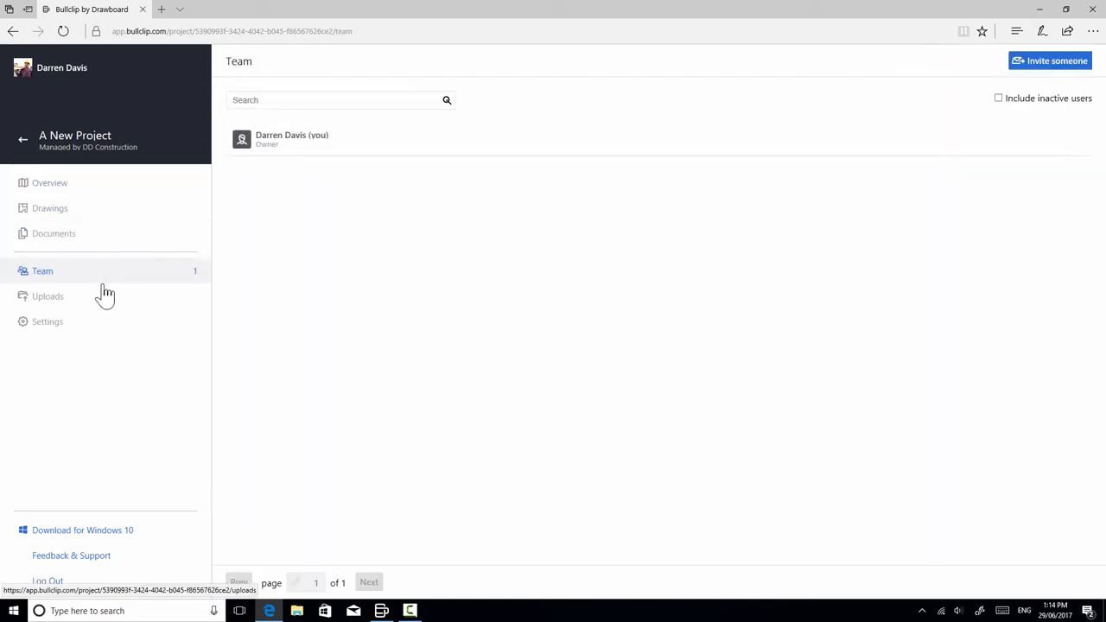
{"action": "left_click", "coordinate": [48, 296]}
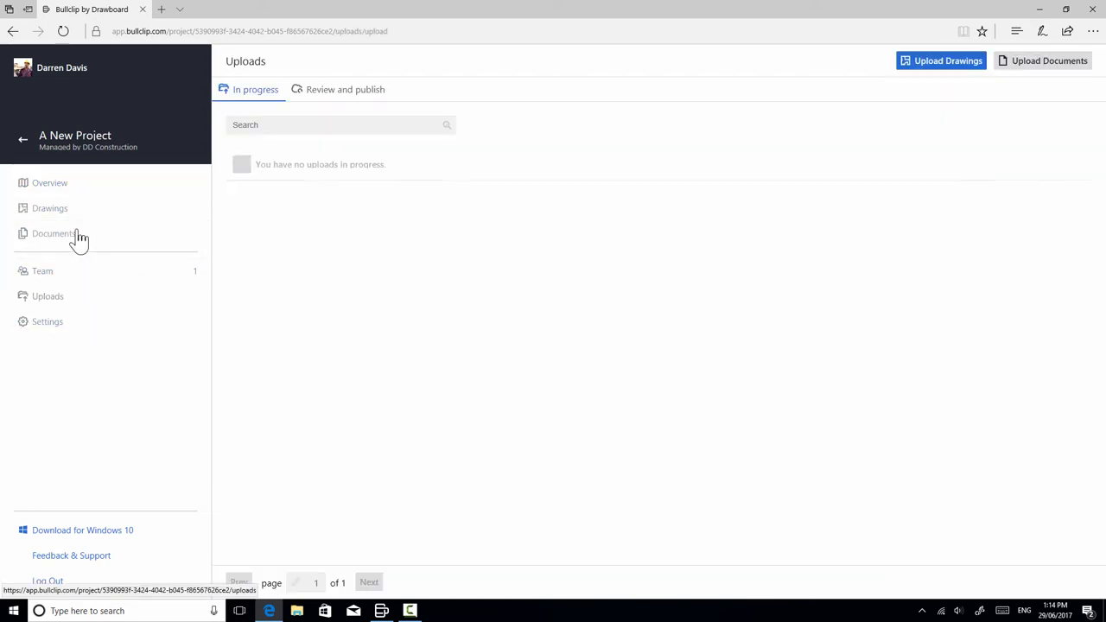
{"action": "left_click", "coordinate": [48, 183]}
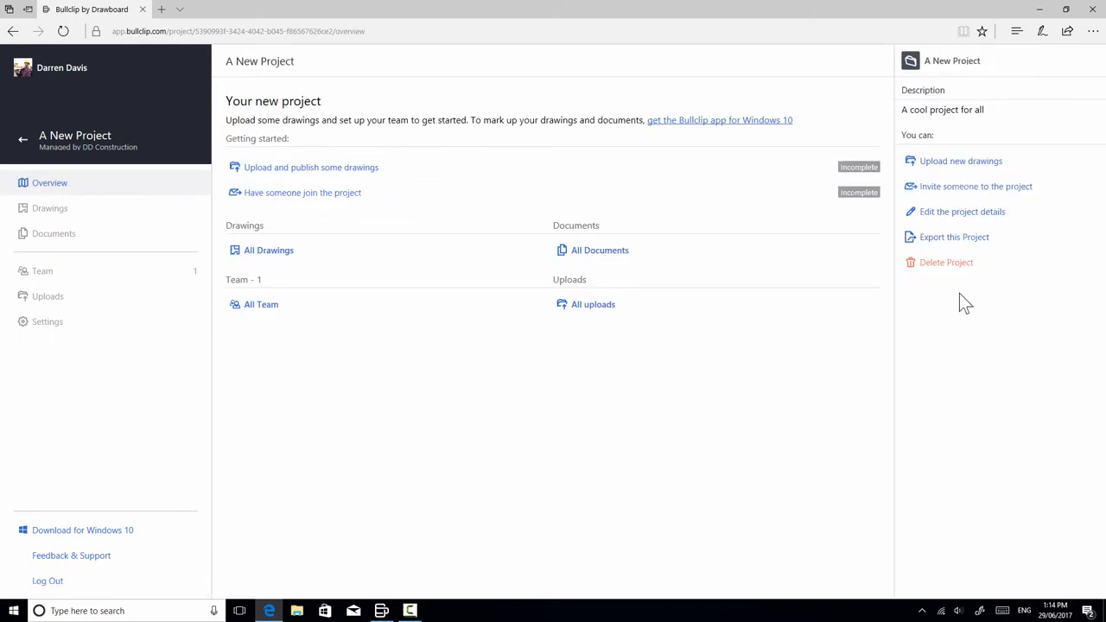
{"action": "mouse_move", "coordinate": [950, 145]}
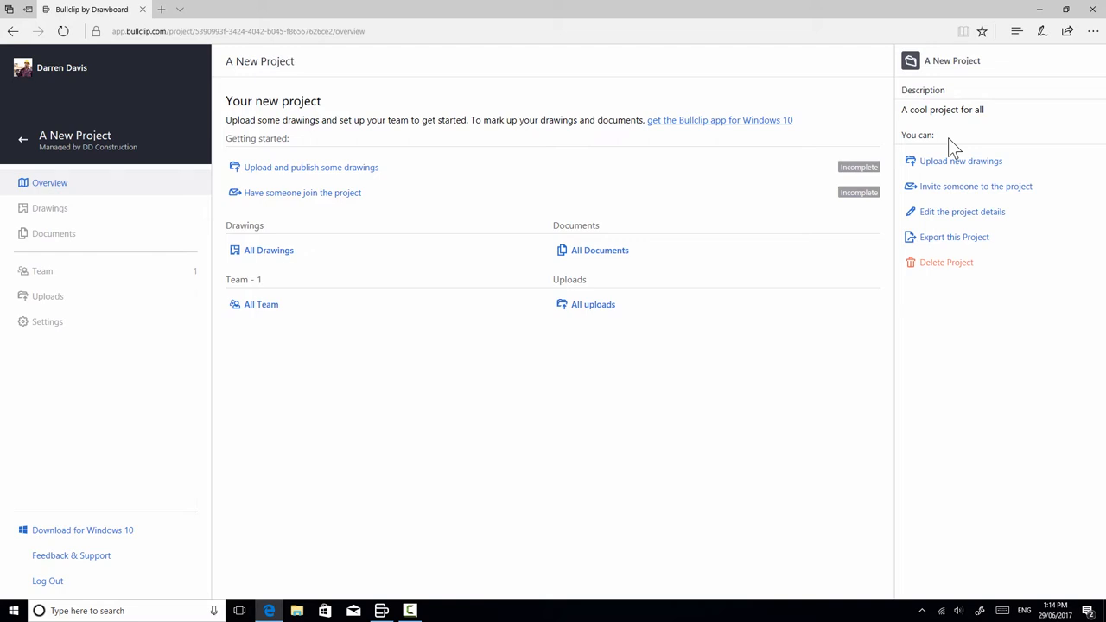
{"action": "mouse_move", "coordinate": [954, 237]}
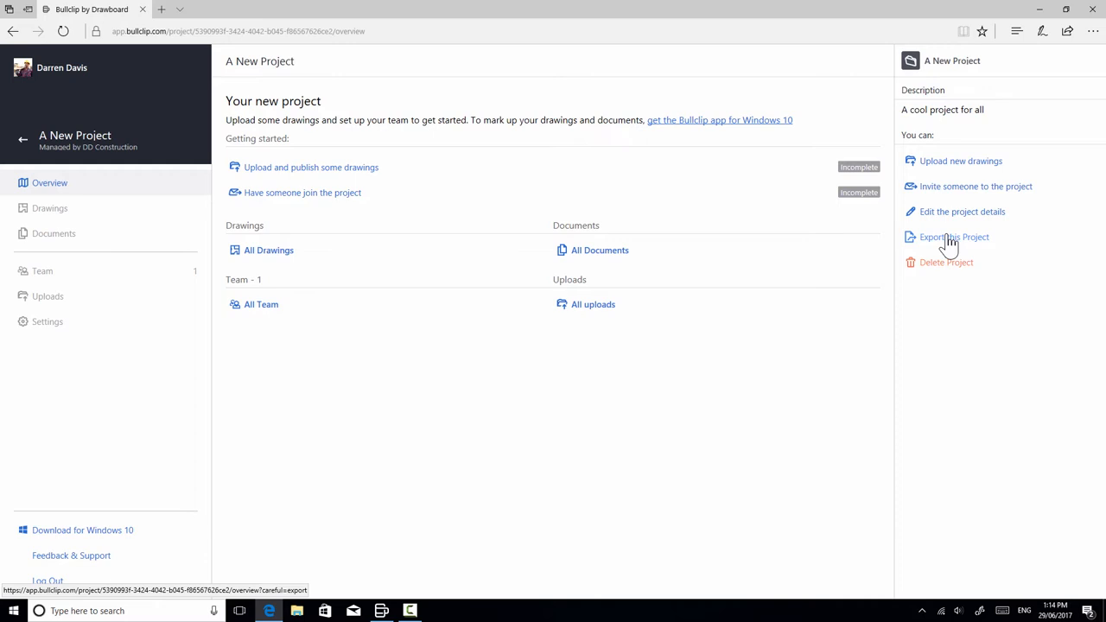
{"action": "mouse_move", "coordinate": [891, 336]}
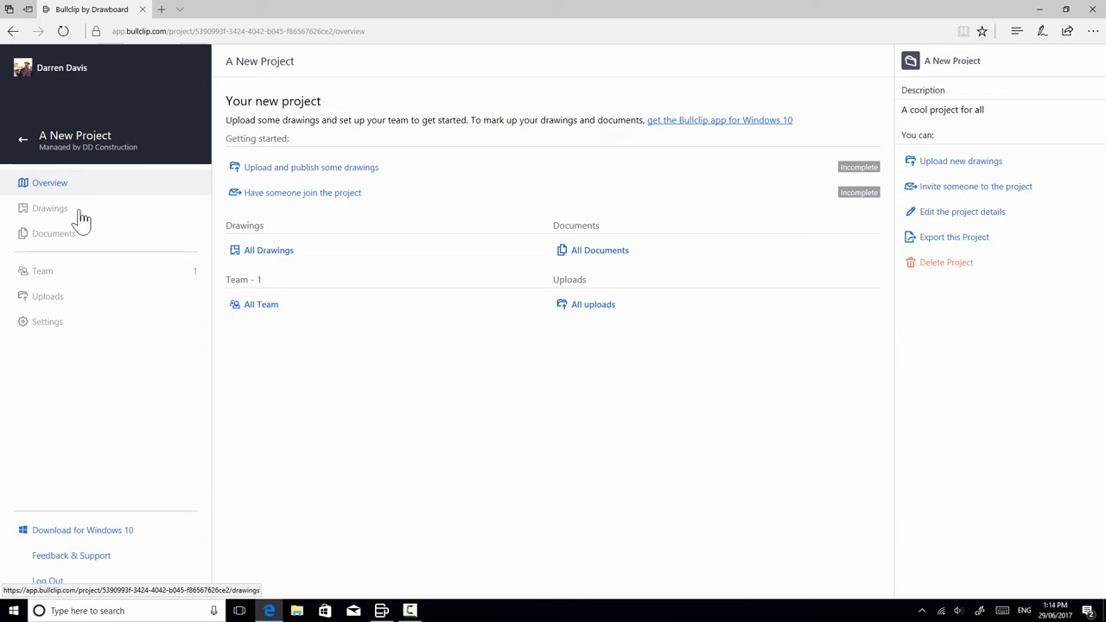
- Upload the S-010, S-011 and S-230 drawing PDFs from the computer to A New Project
{"action": "left_click", "coordinate": [49, 207]}
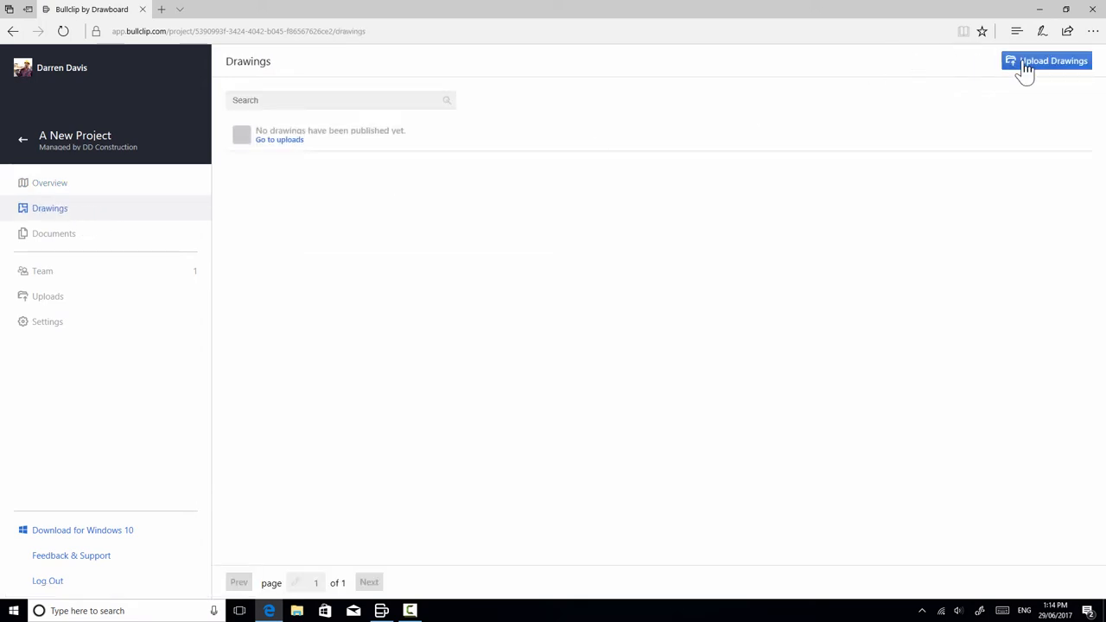
{"action": "left_click", "coordinate": [1047, 60]}
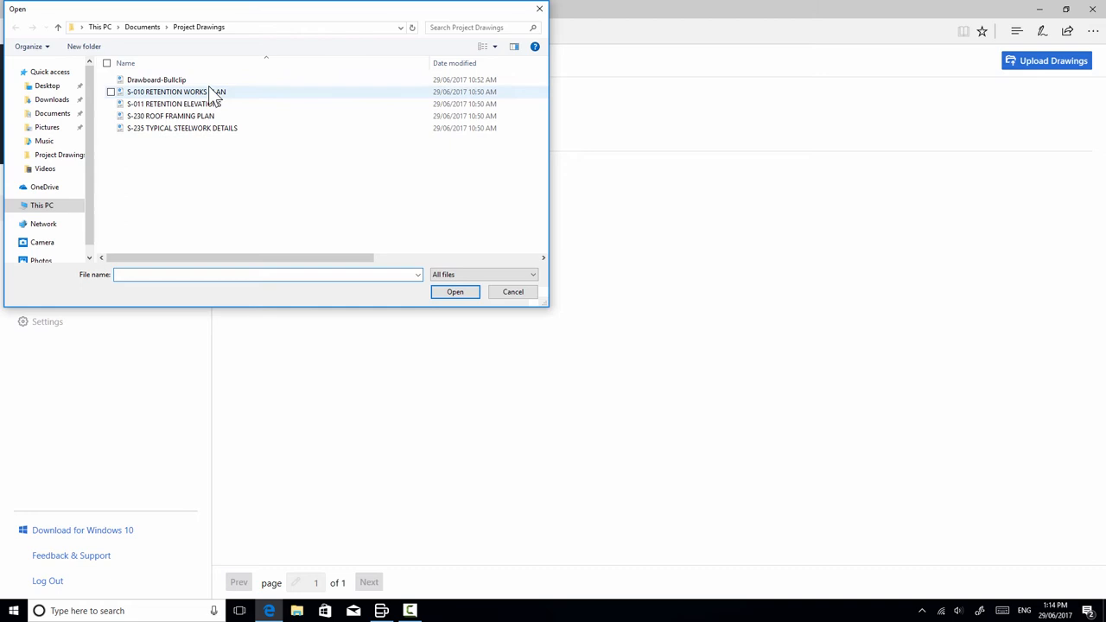
{"action": "mouse_move", "coordinate": [214, 96]}
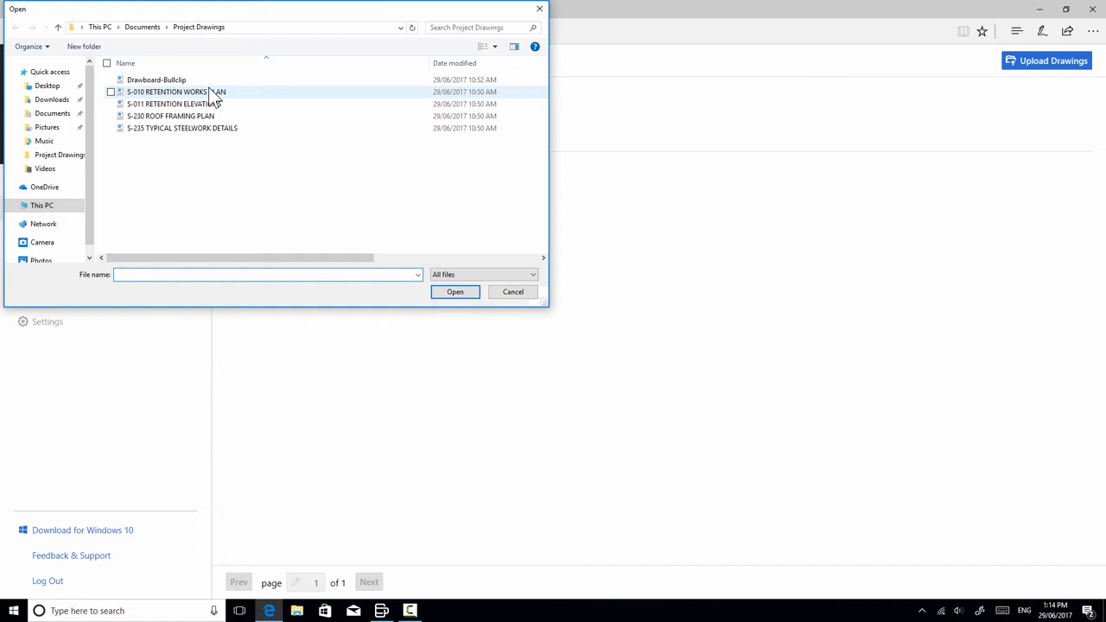
{"action": "left_click", "coordinate": [176, 92]}
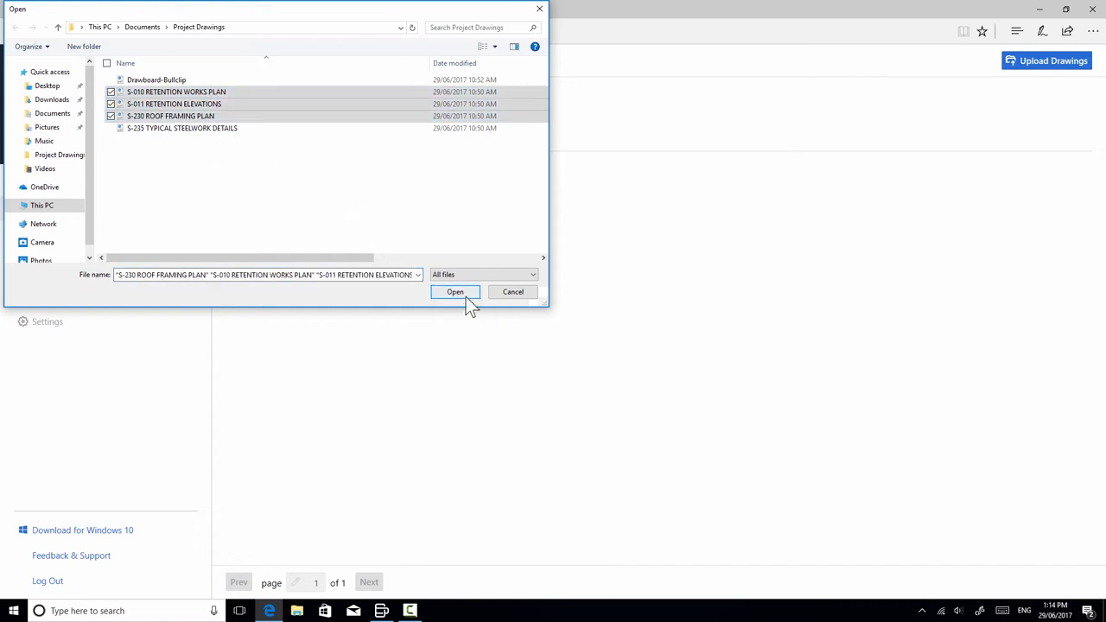
{"action": "left_click", "coordinate": [454, 290]}
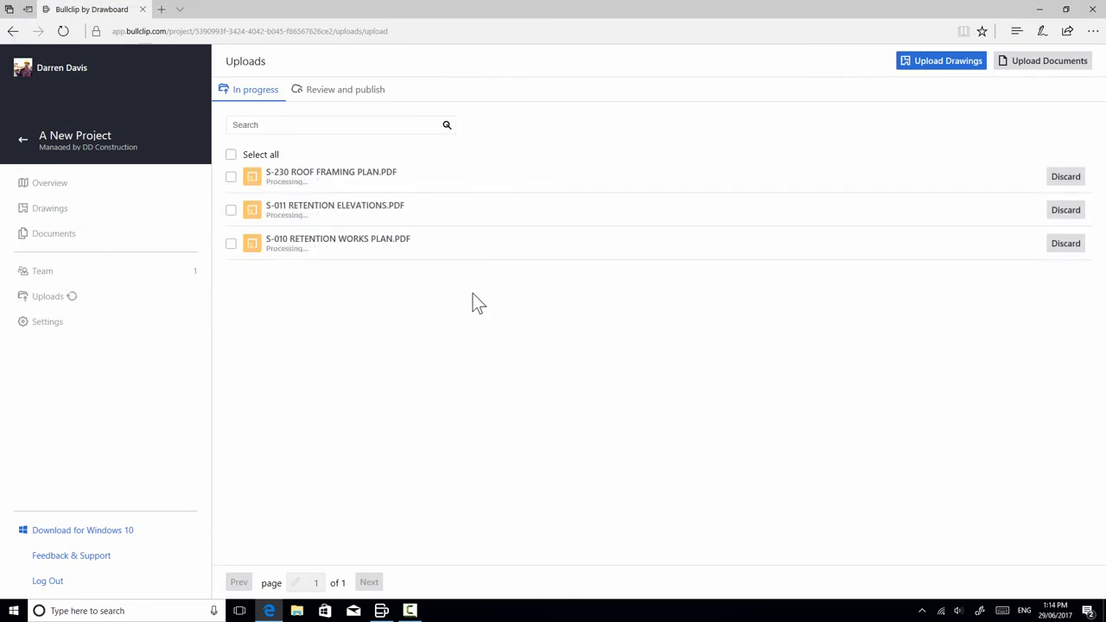
{"action": "mouse_move", "coordinate": [440, 291]}
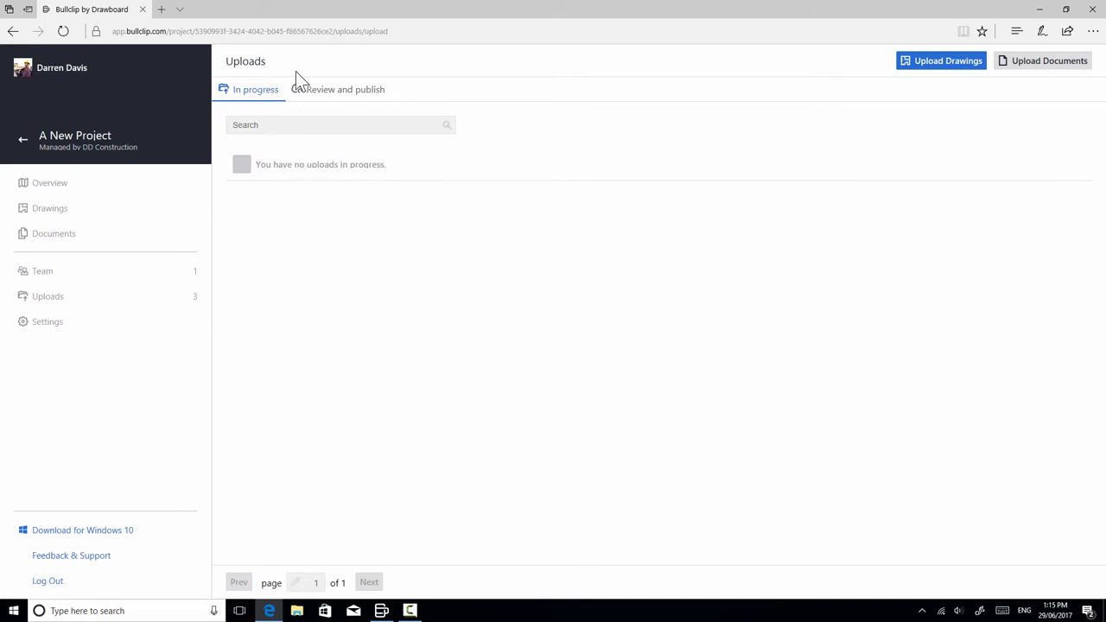
{"action": "mouse_move", "coordinate": [256, 90]}
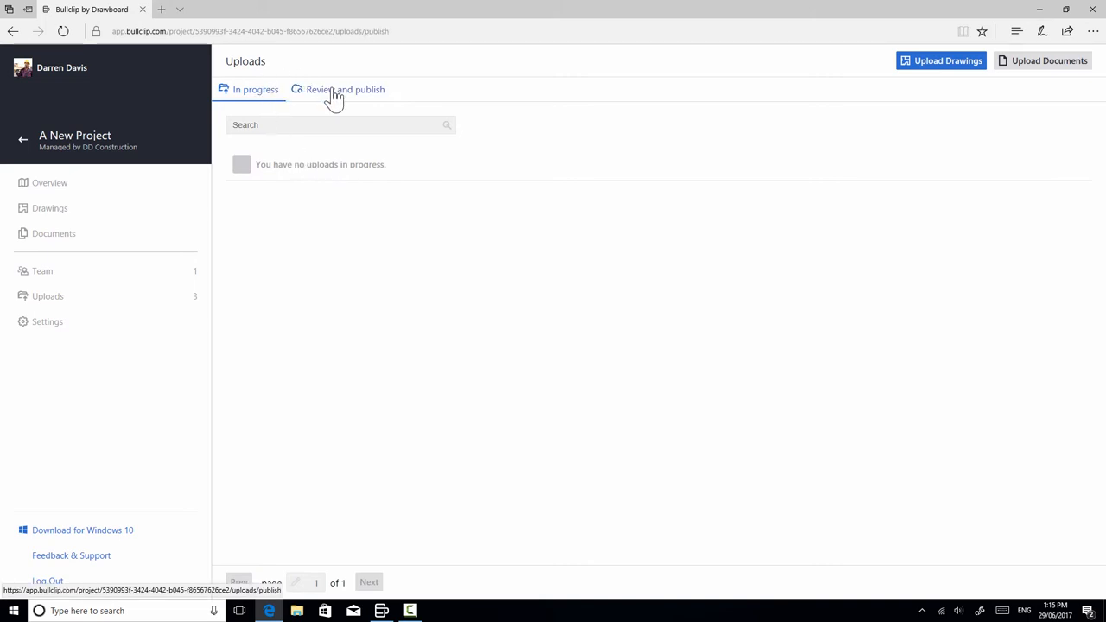
- In Review and publish, expand all uploads and publish S-011 Retention Elevations at revision 00
{"action": "left_click", "coordinate": [346, 90]}
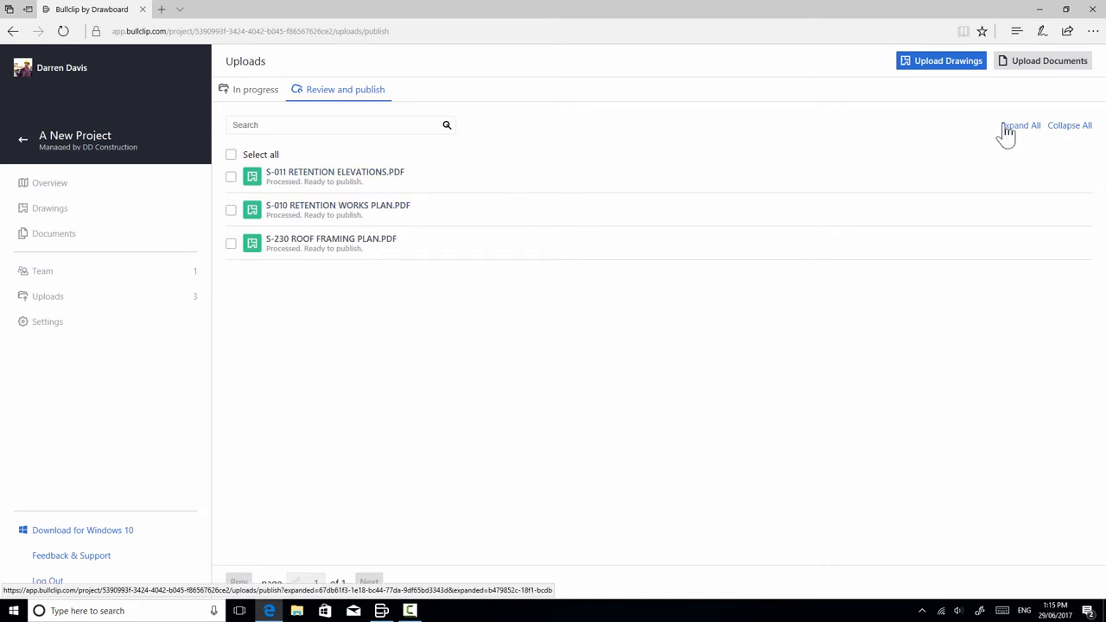
{"action": "left_click", "coordinate": [1019, 124]}
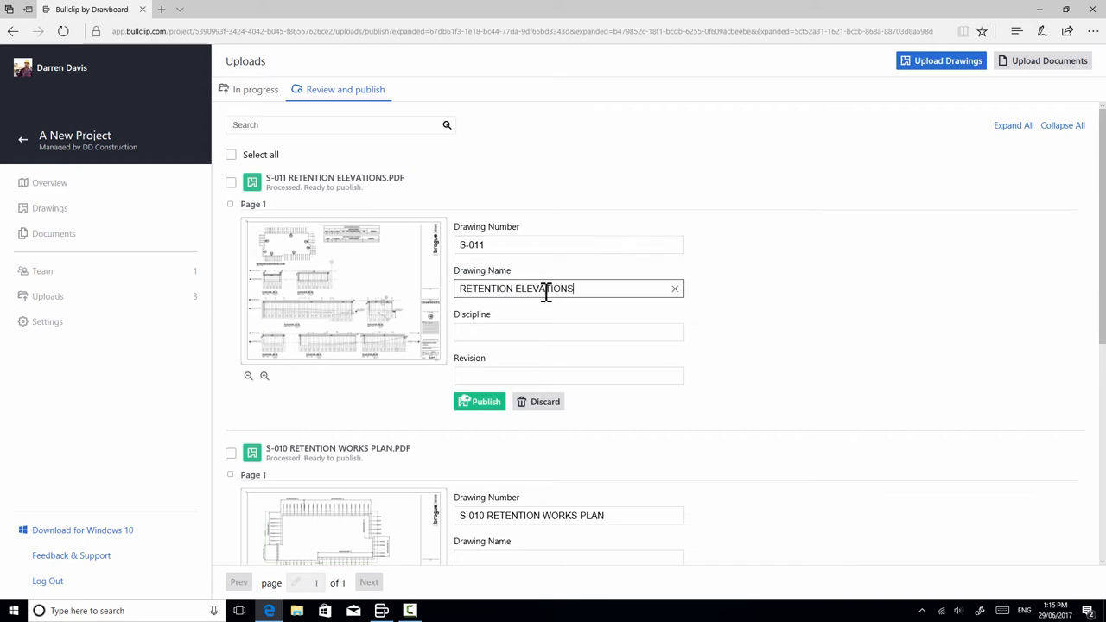
{"action": "type", "text": "00"}
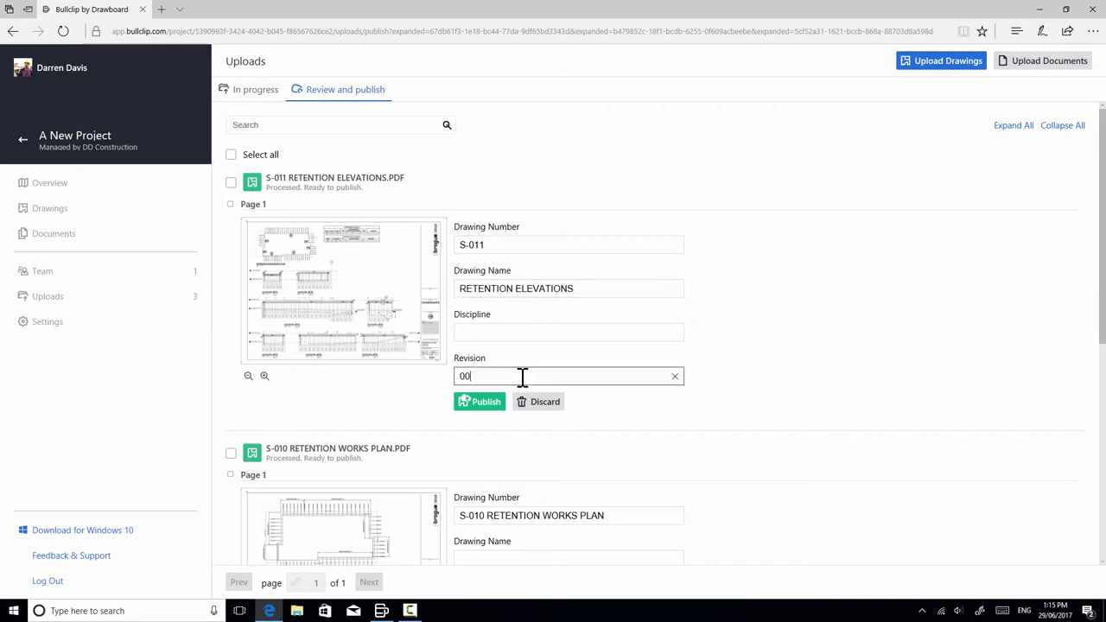
{"action": "left_click", "coordinate": [480, 401]}
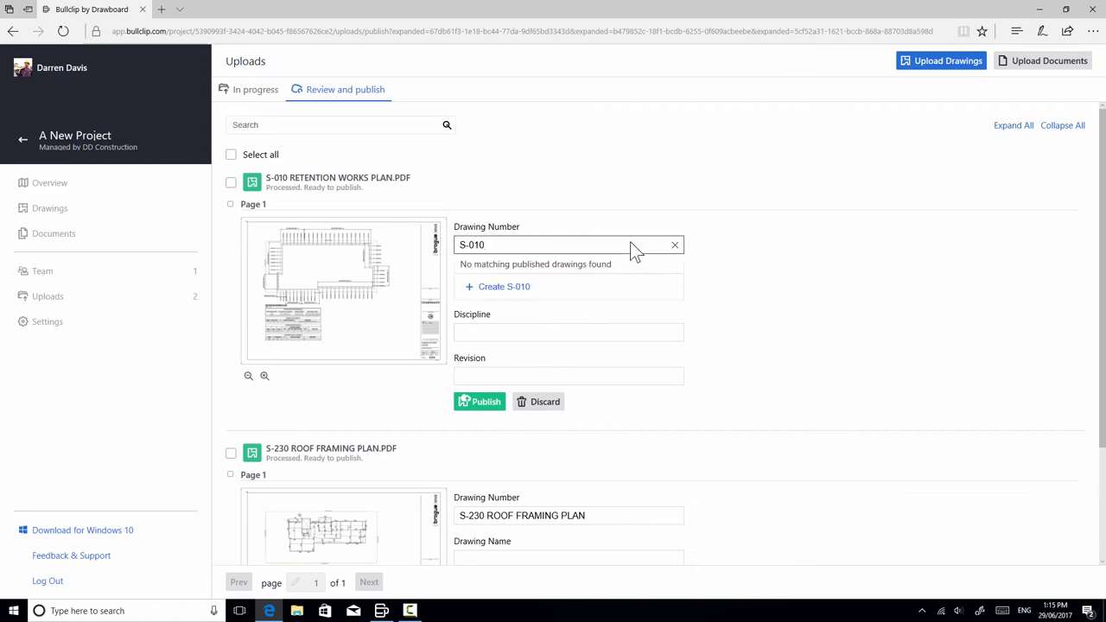
- Create S-010 as a new drawing number and publish S-230 Roof Framing Plan at revision 00
{"action": "left_click", "coordinate": [568, 376]}
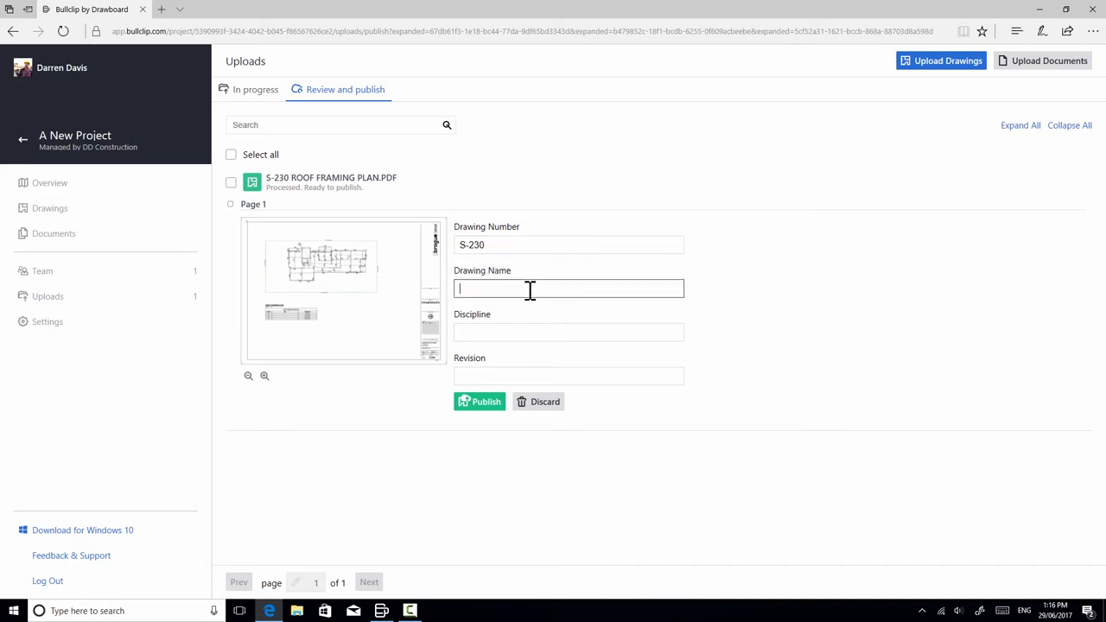
{"action": "type", "text": "00"}
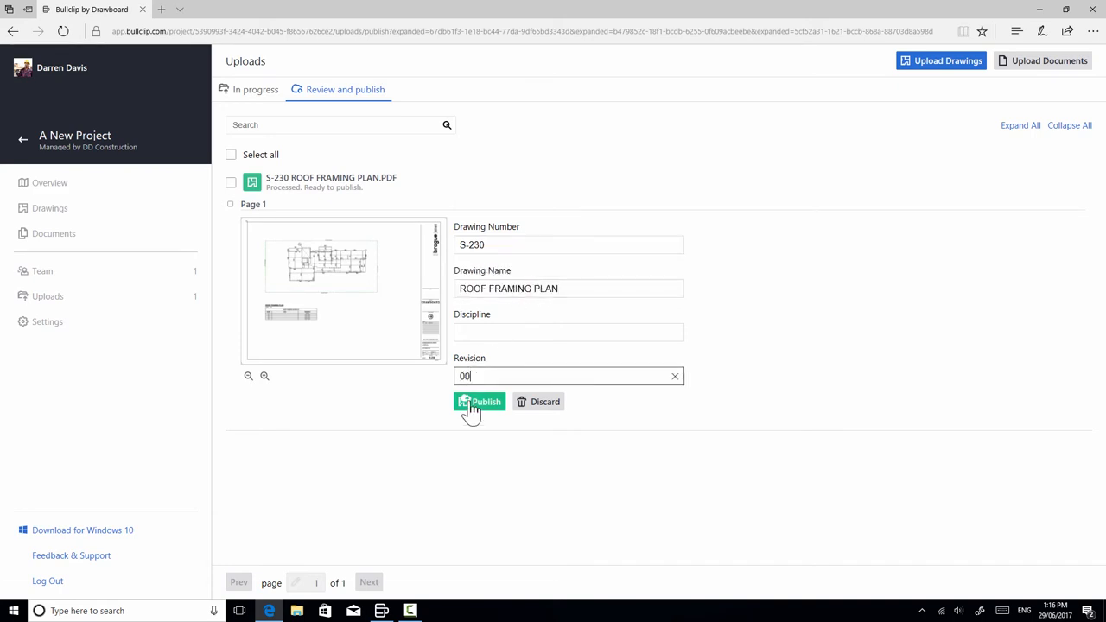
{"action": "left_click", "coordinate": [480, 401]}
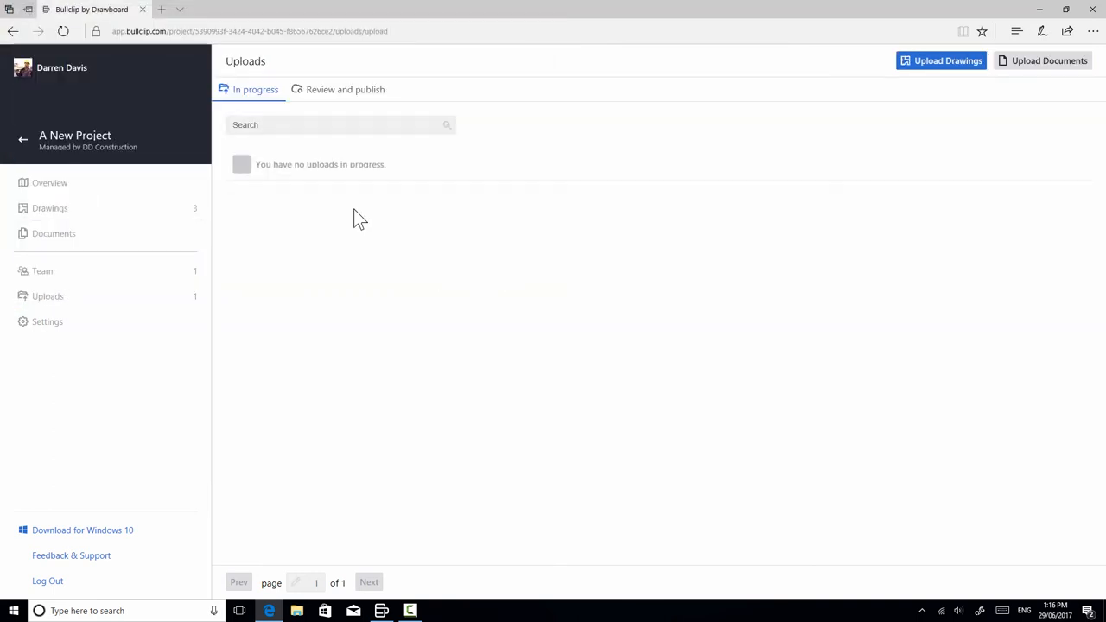
- Publish the Drawboard-Bullclip.pdf document from Review and publish
{"action": "left_click", "coordinate": [345, 90]}
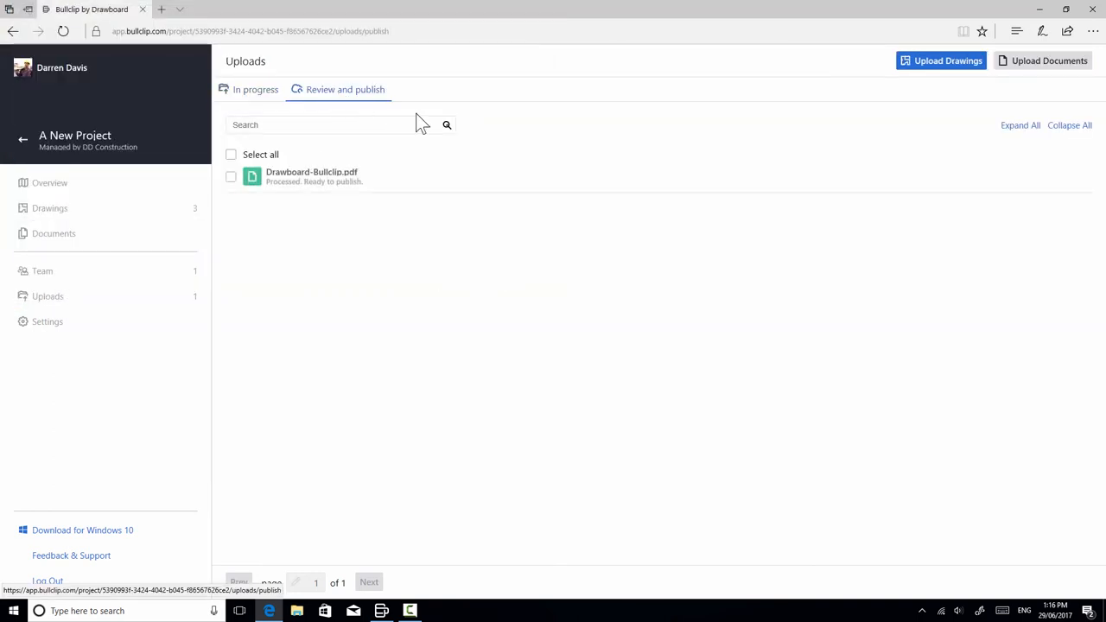
{"action": "left_click", "coordinate": [311, 176]}
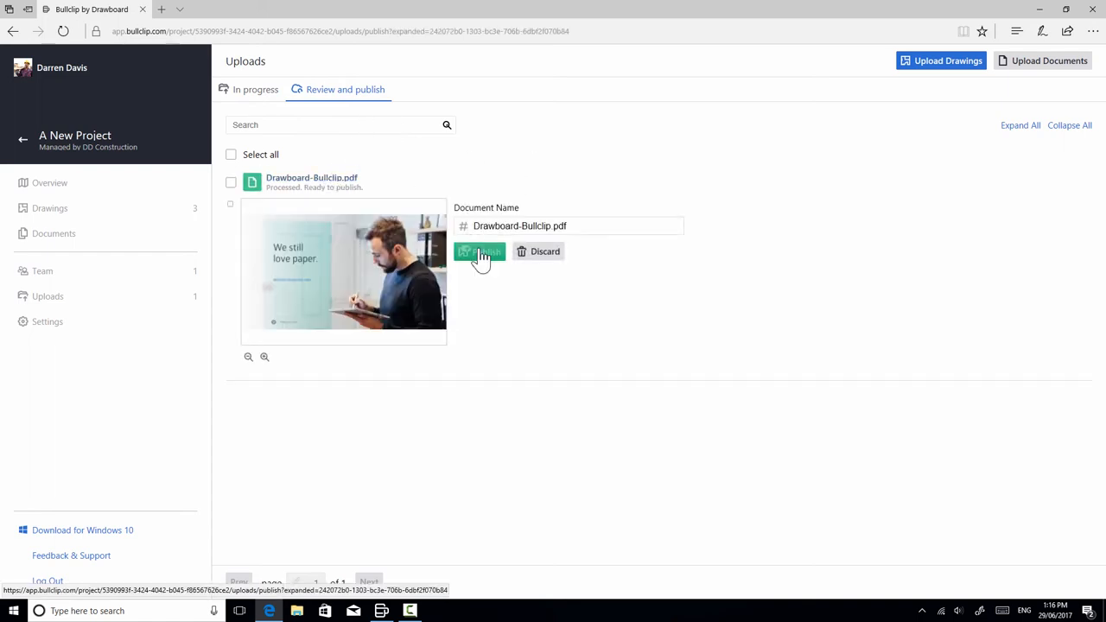
{"action": "left_click", "coordinate": [481, 253]}
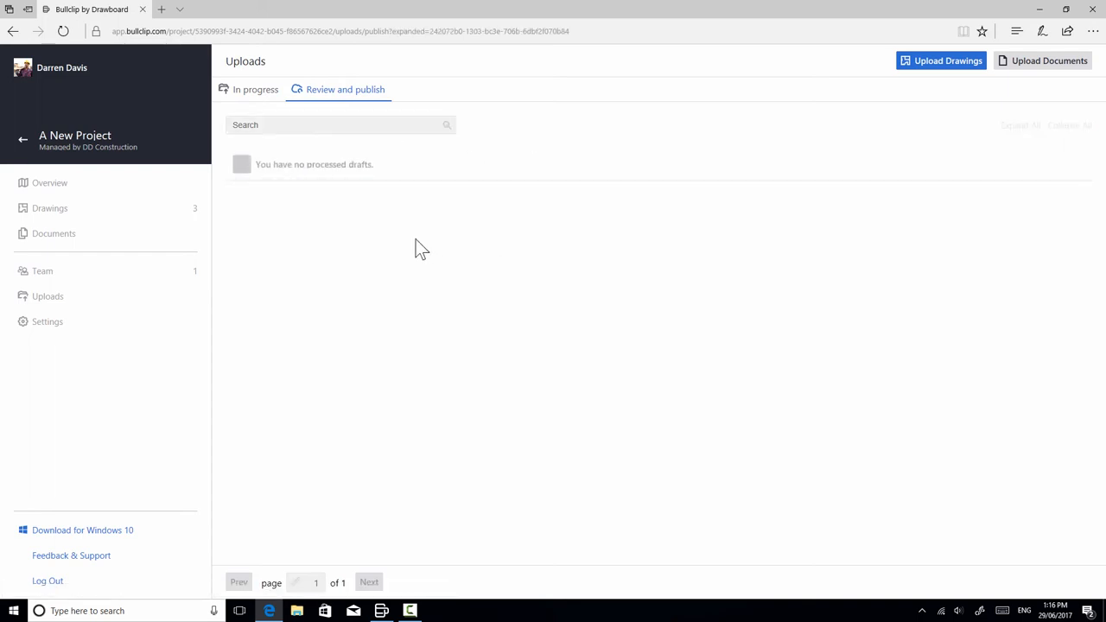
- Launch the S-010 Retention Works Plan drawing in the viewer from the Drawings list
{"action": "left_click", "coordinate": [49, 207]}
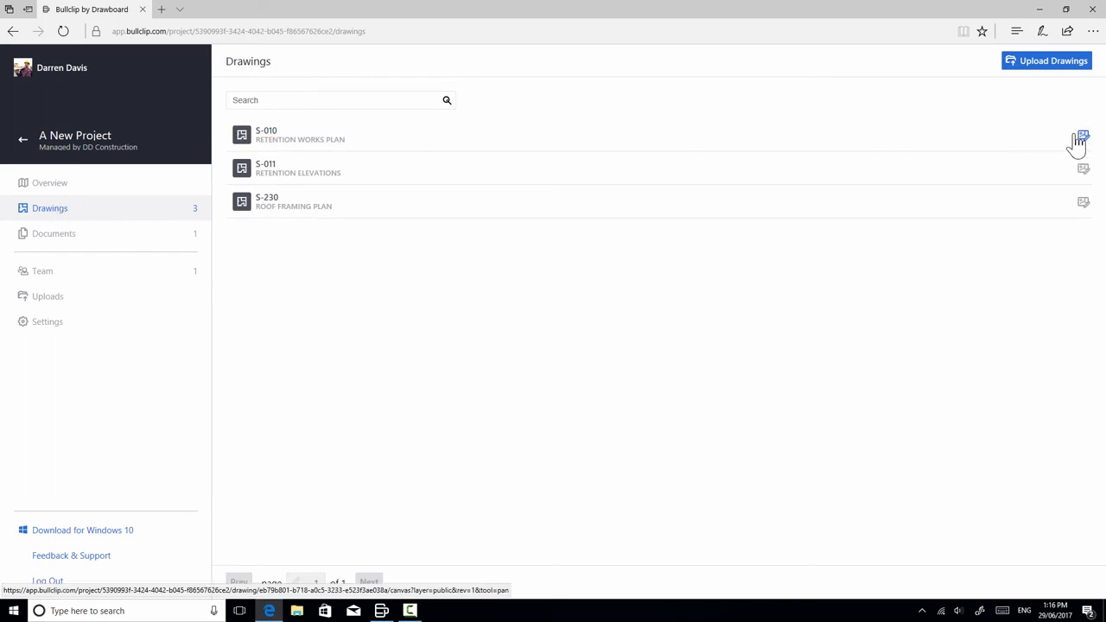
{"action": "left_click", "coordinate": [1082, 134]}
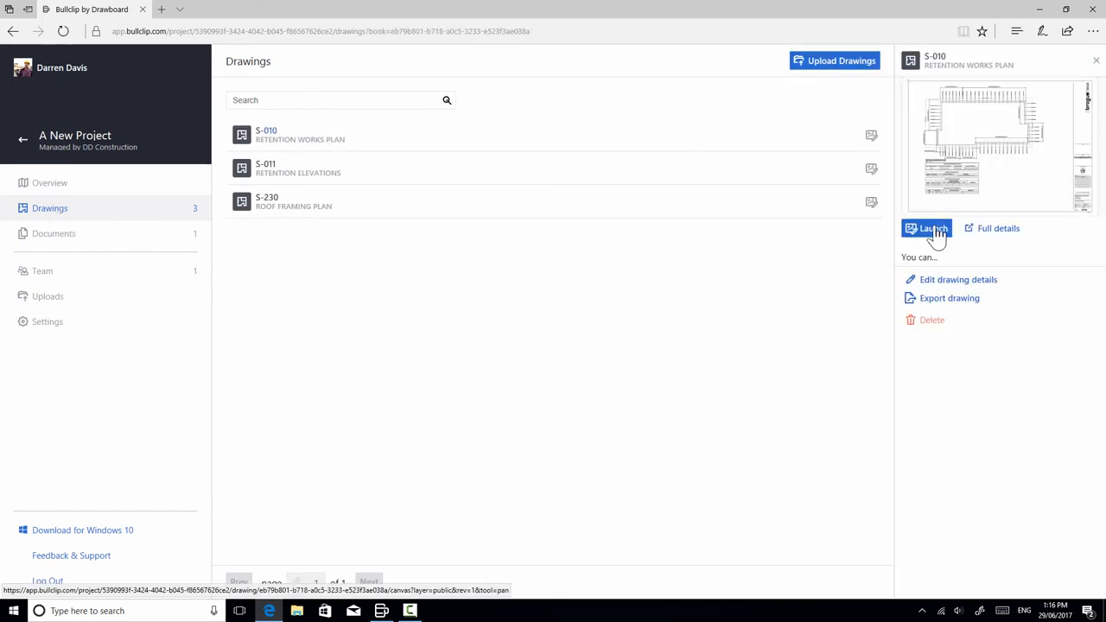
{"action": "left_click", "coordinate": [926, 228]}
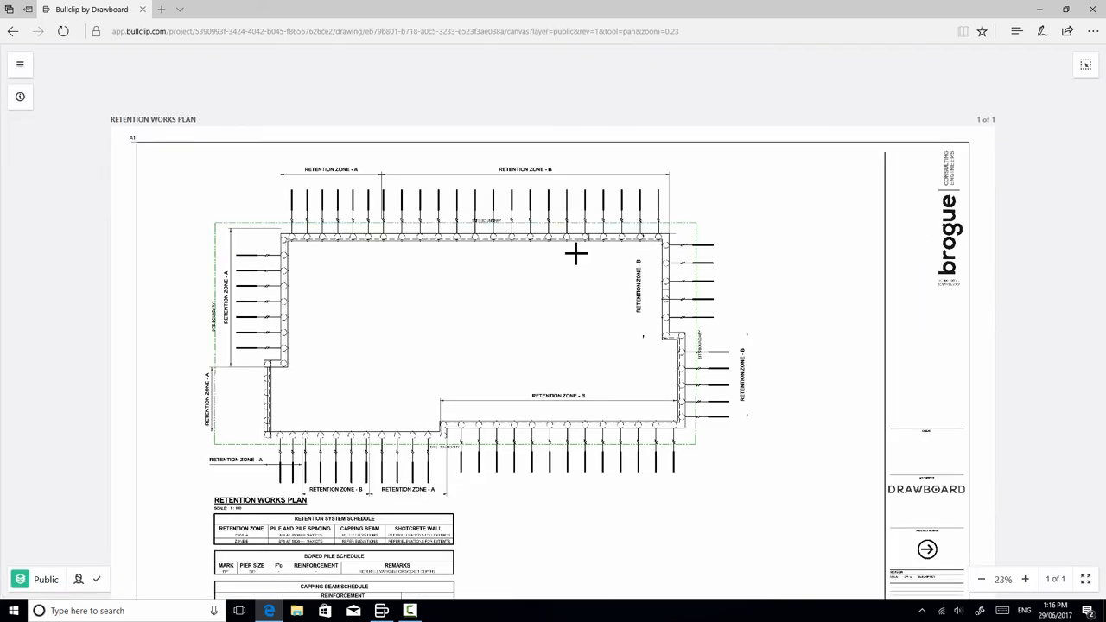
- Check S-010's revision 00 and upload details via the drawing's info panel
{"action": "scroll", "scroll_direction": "down", "scroll_amount": 3}
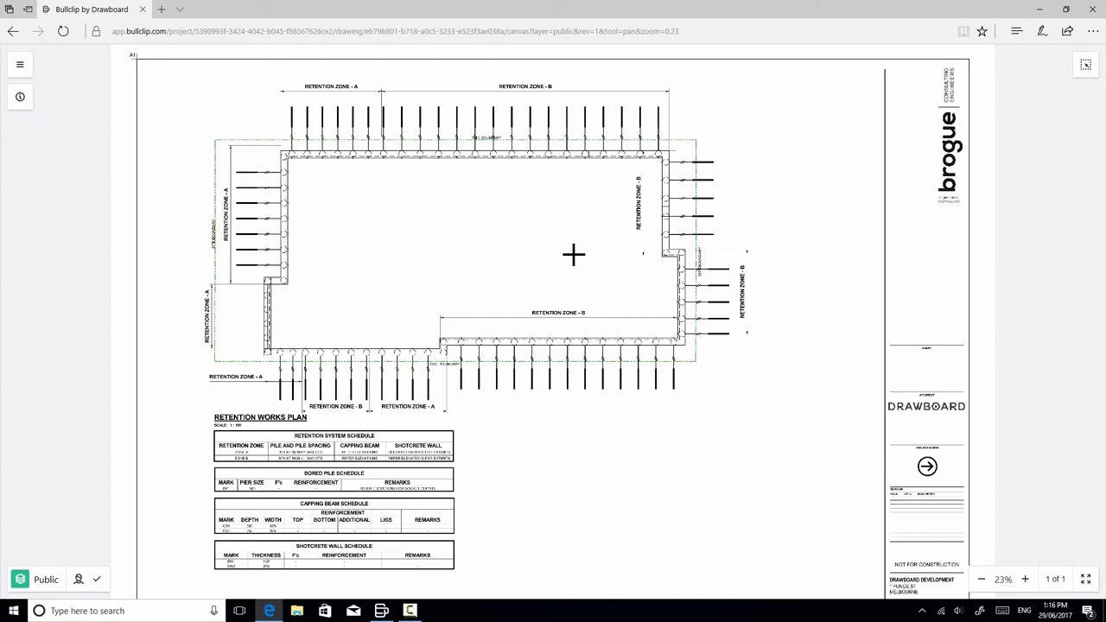
{"action": "mouse_move", "coordinate": [21, 73]}
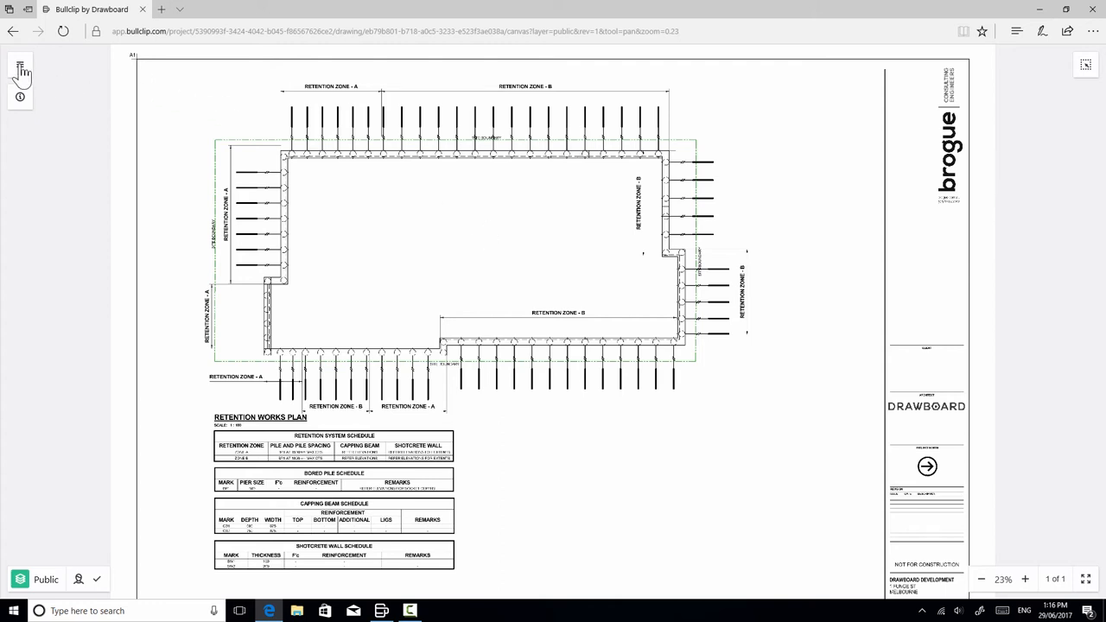
{"action": "left_click", "coordinate": [20, 73]}
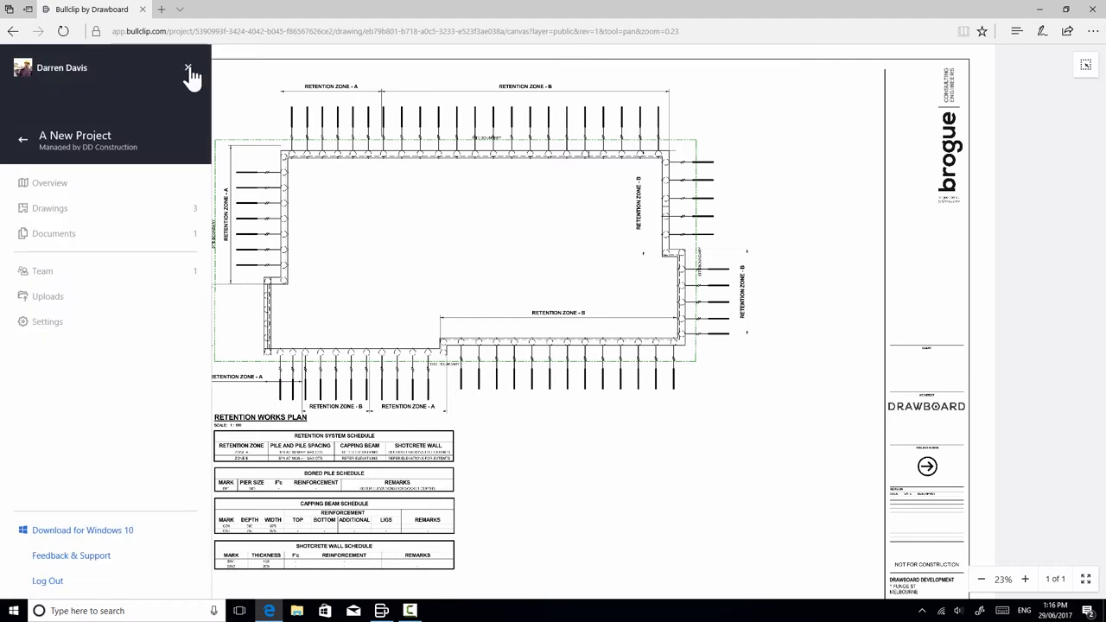
{"action": "left_click", "coordinate": [186, 70]}
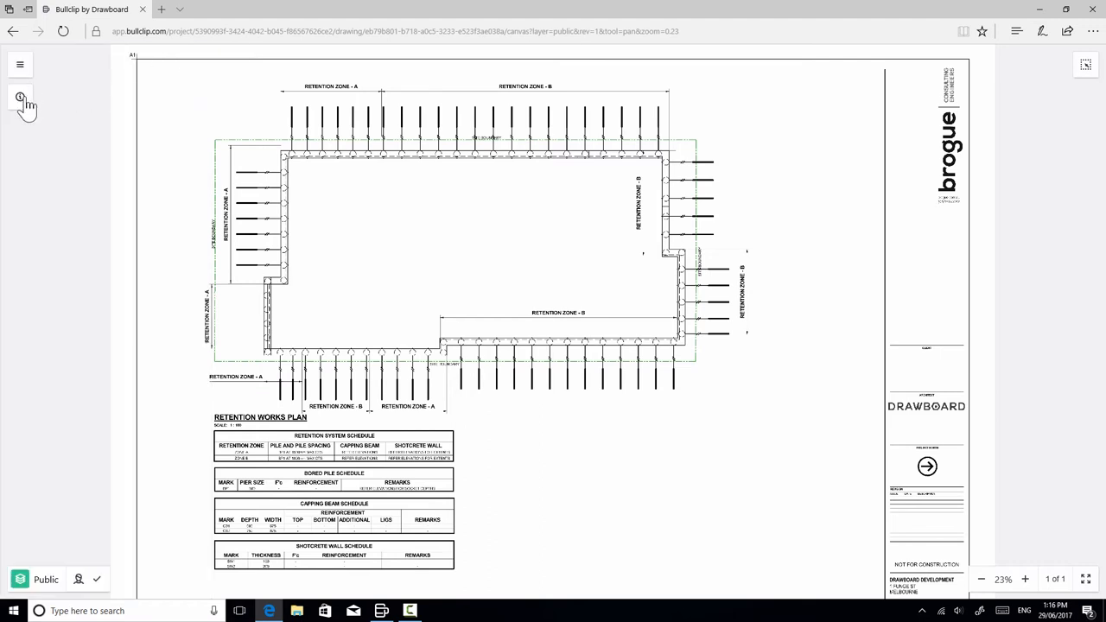
{"action": "left_click", "coordinate": [21, 97]}
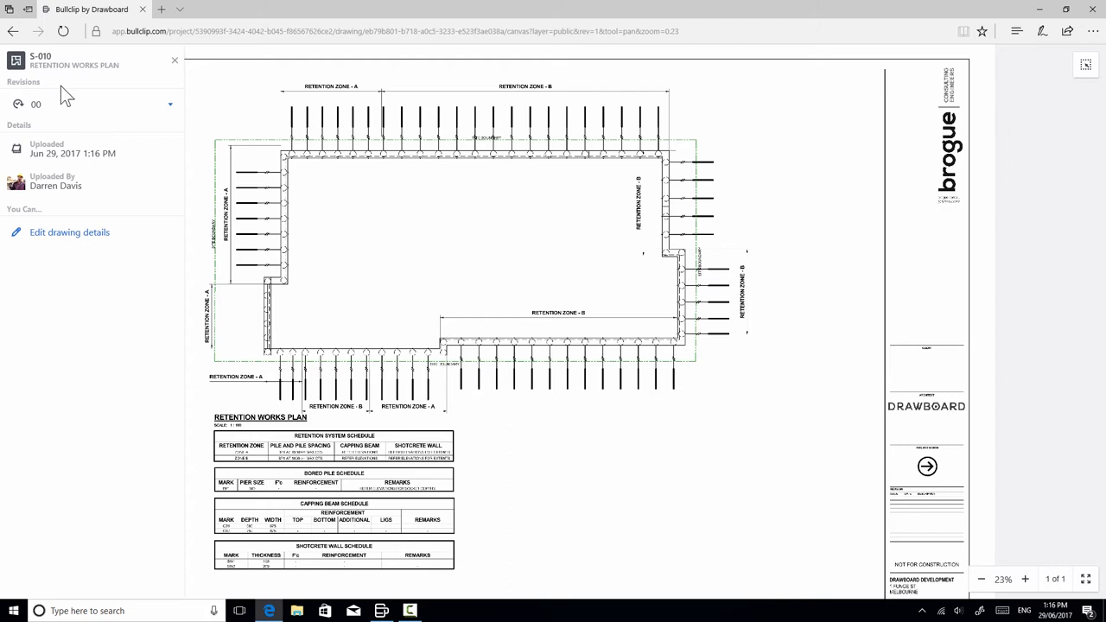
{"action": "mouse_move", "coordinate": [55, 152]}
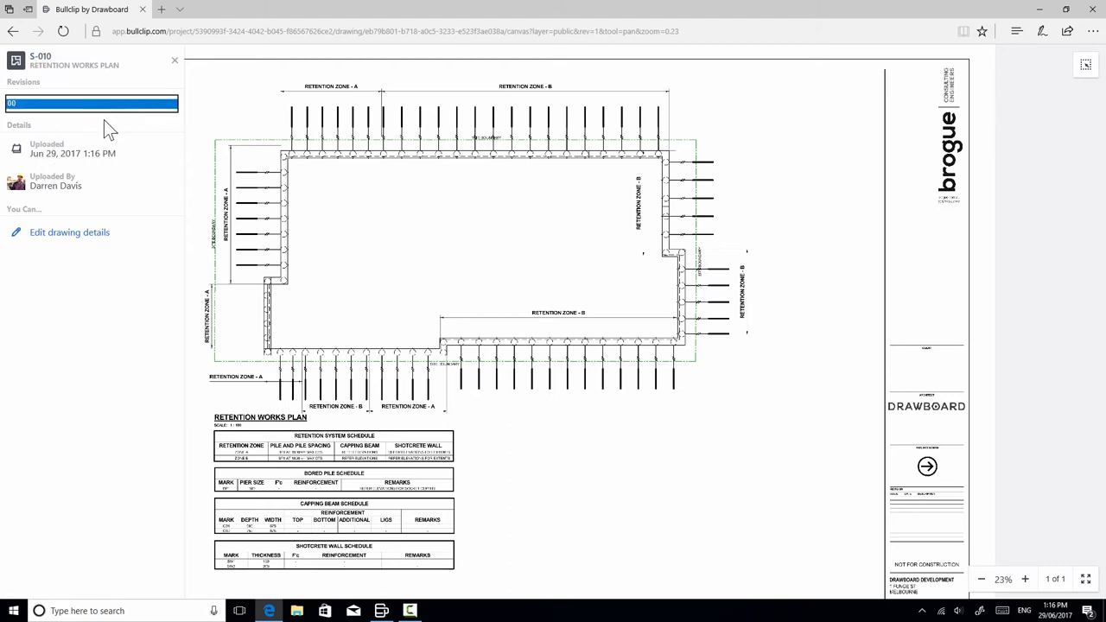
{"action": "left_click", "coordinate": [173, 61]}
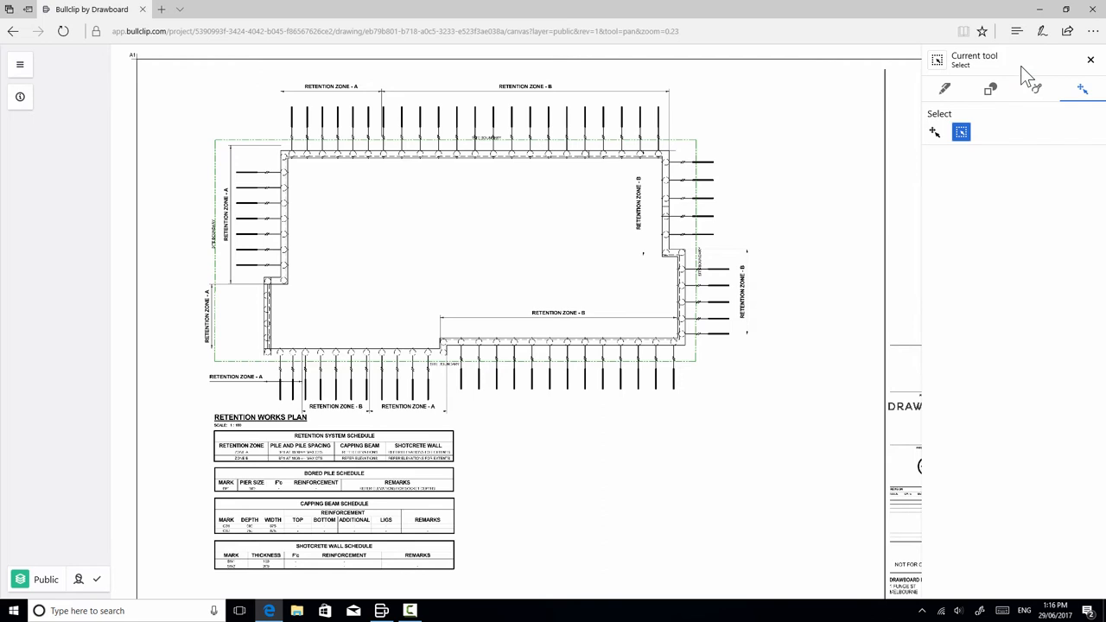
- Pick the markup tool and set a red 5 pt outline for the cloud markup
{"action": "left_click", "coordinate": [943, 90]}
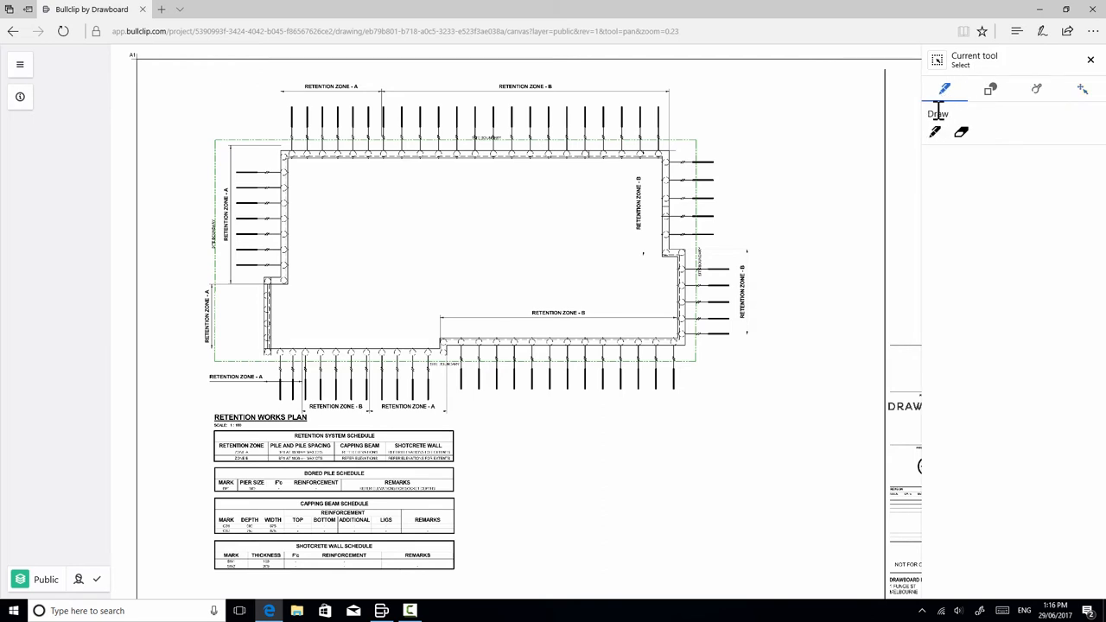
{"action": "left_click", "coordinate": [934, 131]}
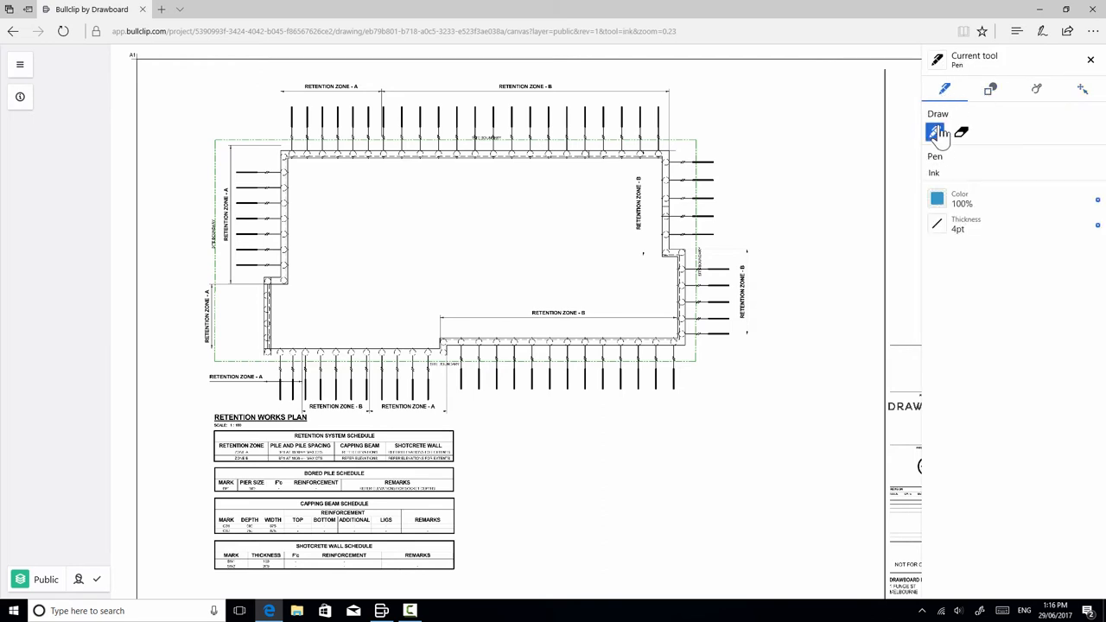
{"action": "left_click", "coordinate": [936, 199]}
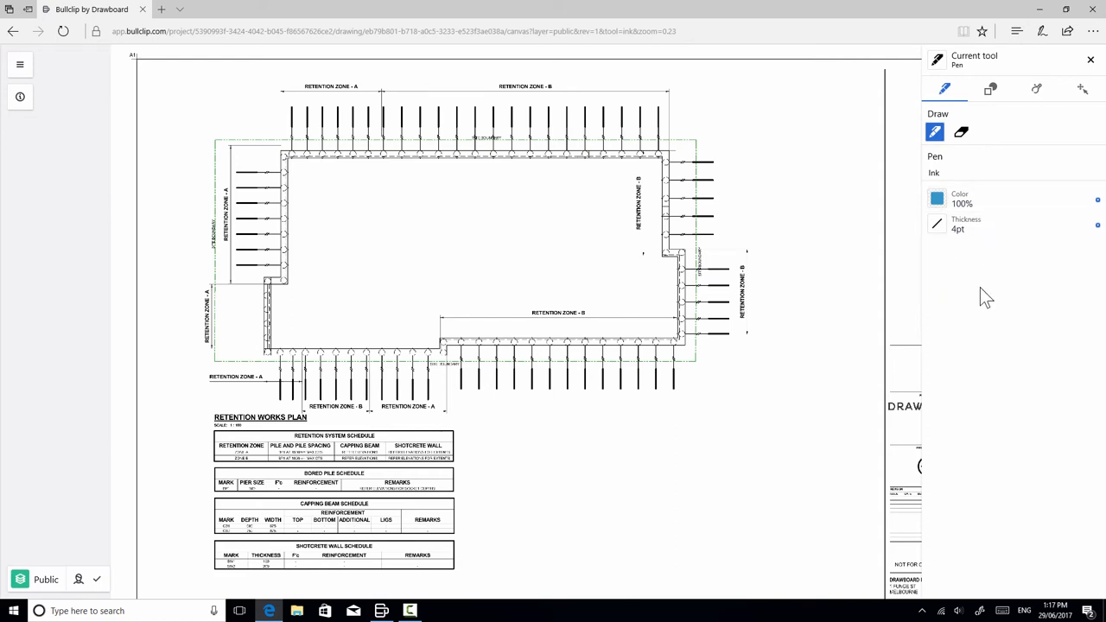
{"action": "mouse_move", "coordinate": [960, 131]}
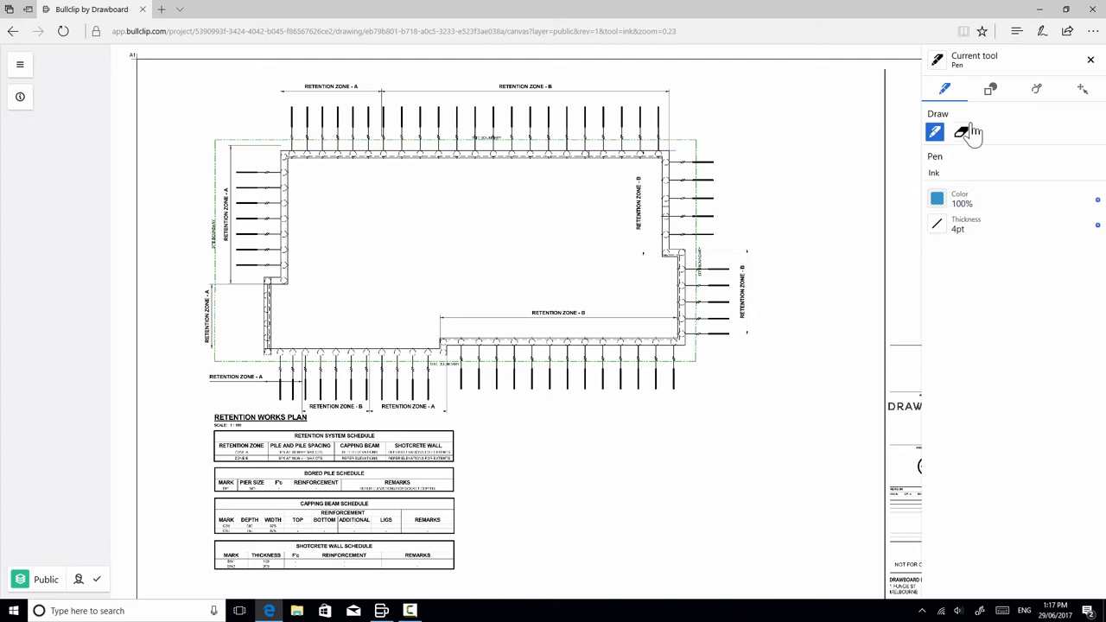
{"action": "mouse_move", "coordinate": [967, 101]}
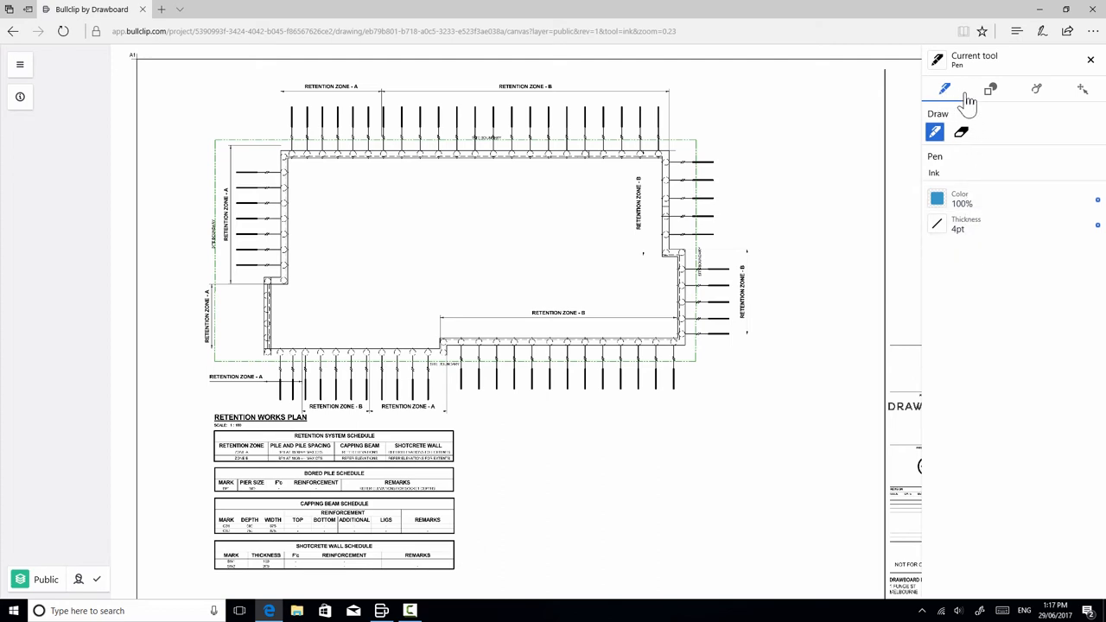
{"action": "left_click", "coordinate": [989, 89]}
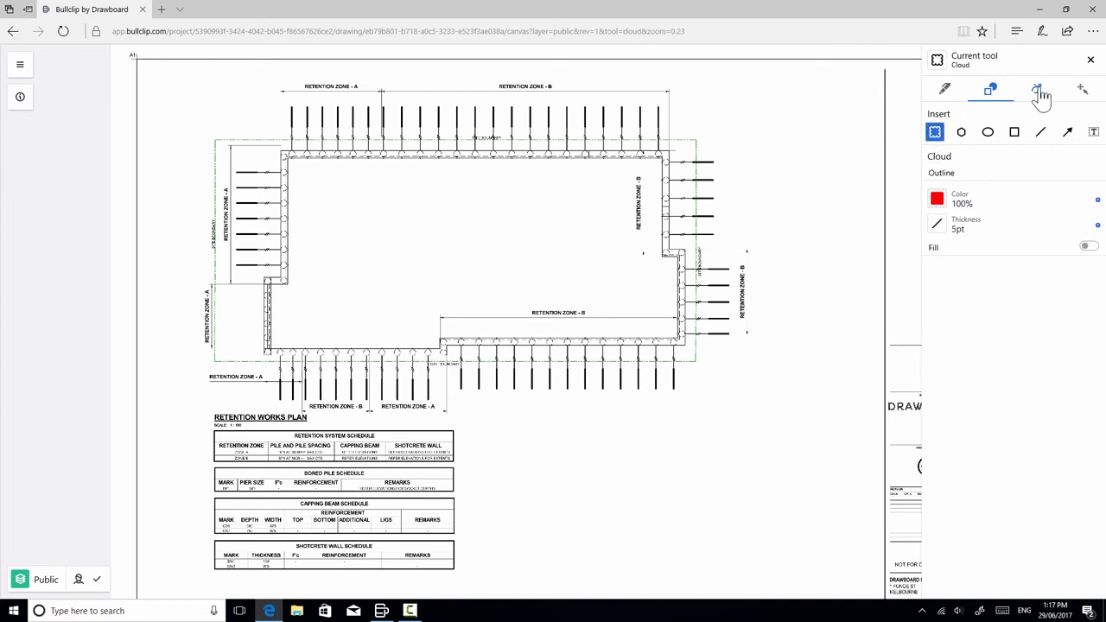
- Browse the Measure and Select tool tabs, then hide the tool panel to mark up the sheet
{"action": "left_click", "coordinate": [1037, 90]}
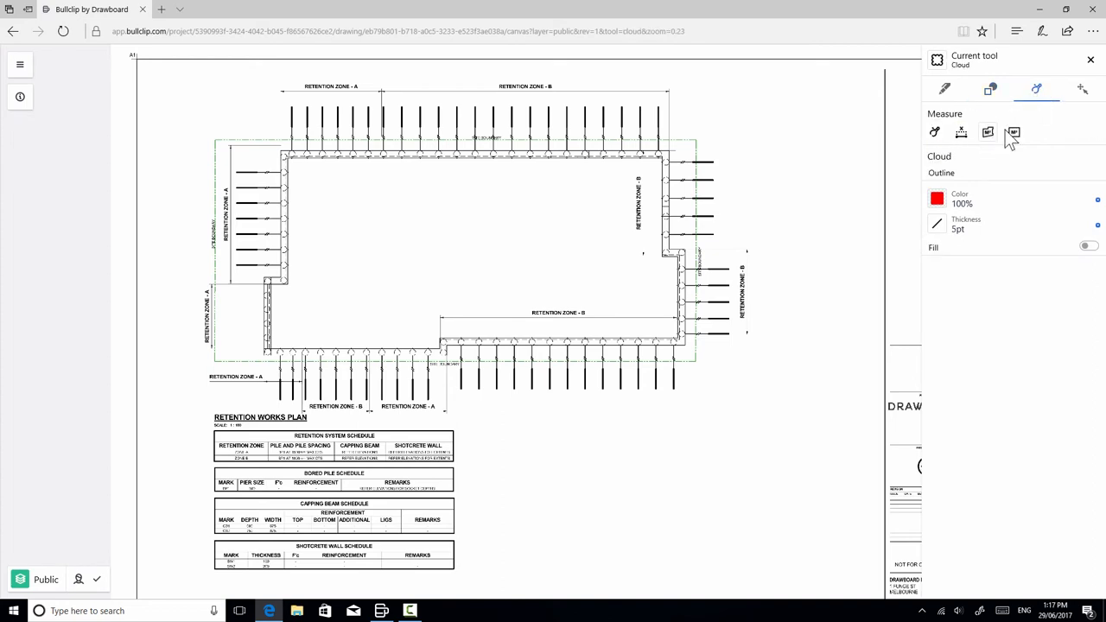
{"action": "left_click", "coordinate": [1081, 89]}
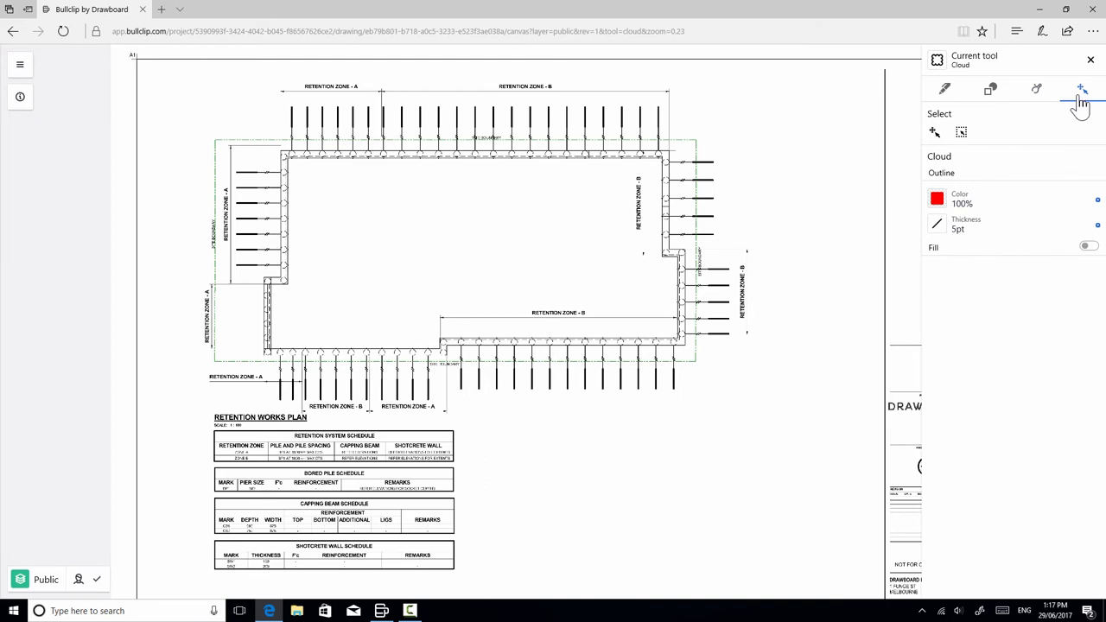
{"action": "left_click", "coordinate": [1090, 59]}
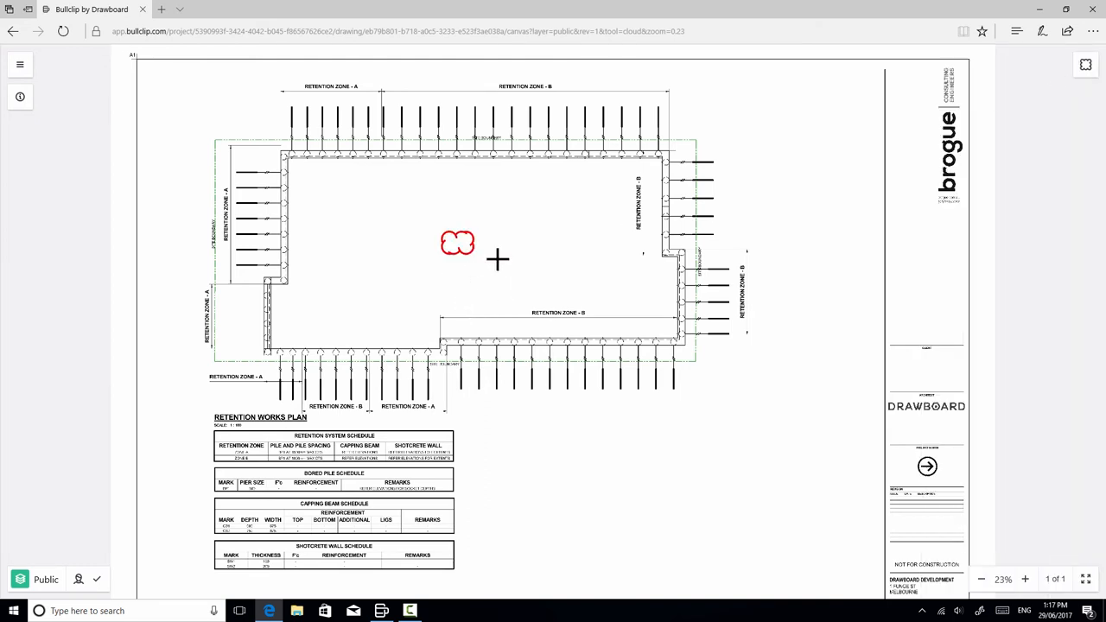
- Enclose the right-hand zone B retention section in a red cloud and view the drawing's contributors
{"action": "left_click_drag", "start_coordinate": [458, 241], "coordinate": [739, 380]}
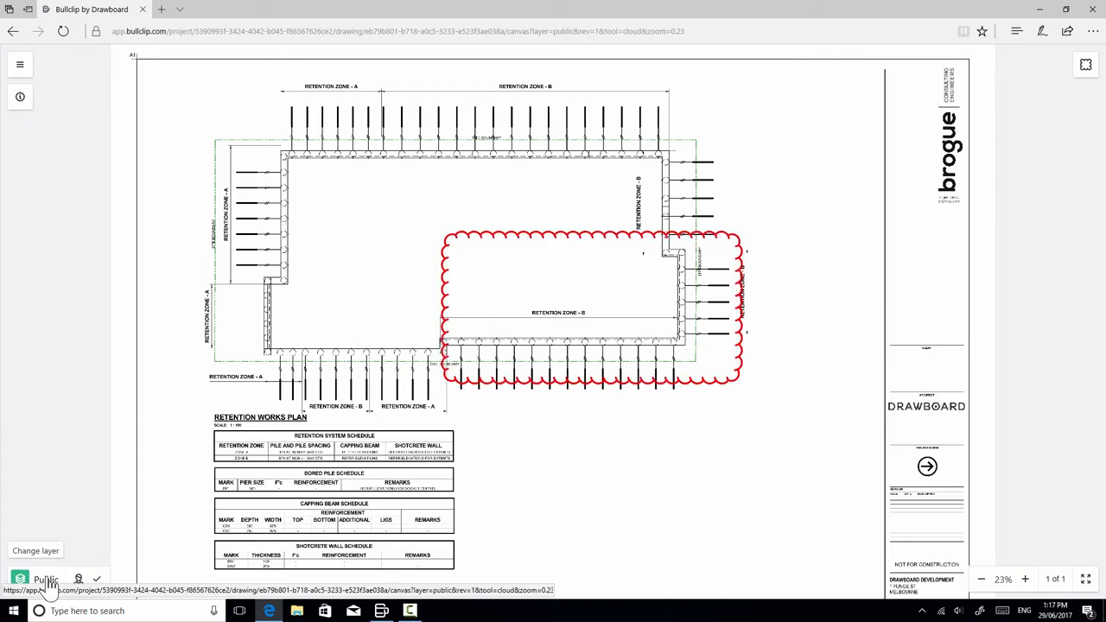
{"action": "left_click", "coordinate": [45, 578]}
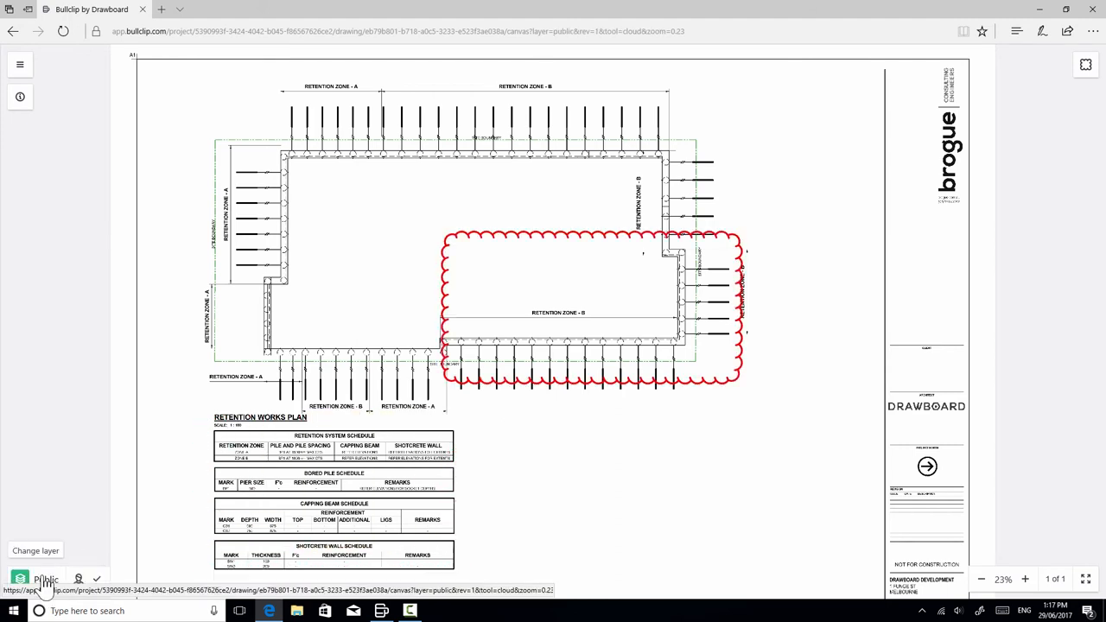
{"action": "mouse_move", "coordinate": [97, 578]}
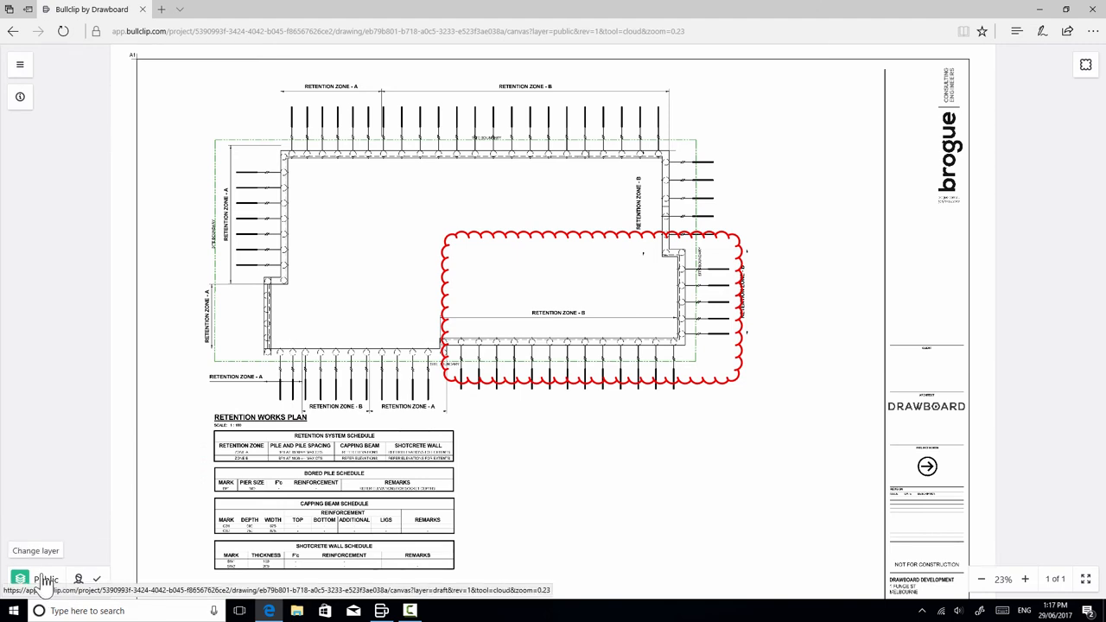
{"action": "left_click", "coordinate": [80, 579]}
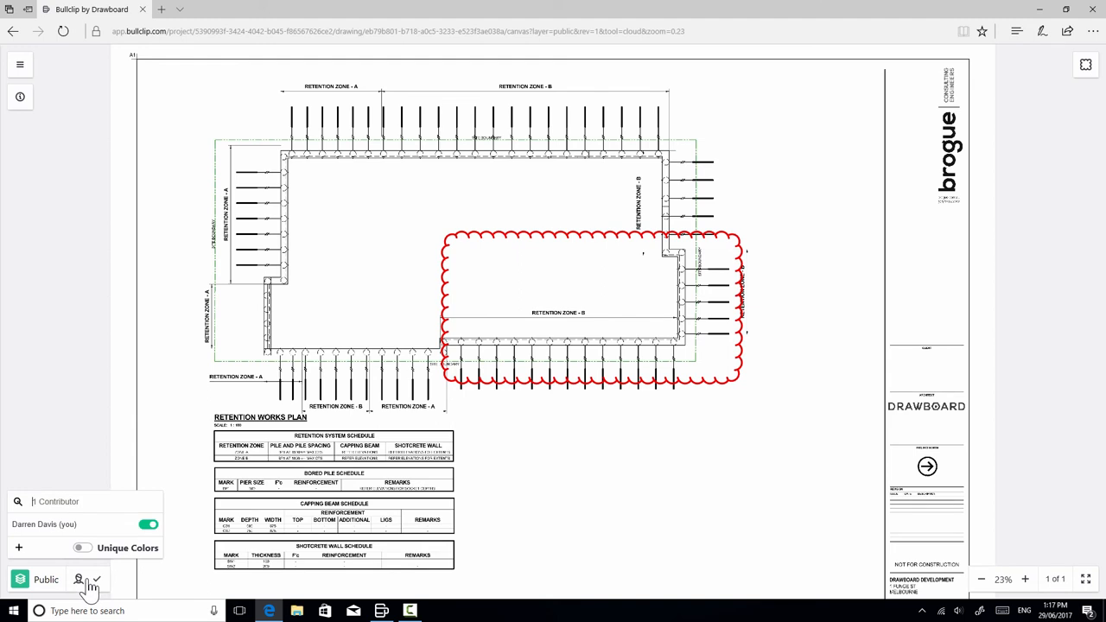
{"action": "mouse_move", "coordinate": [78, 535]}
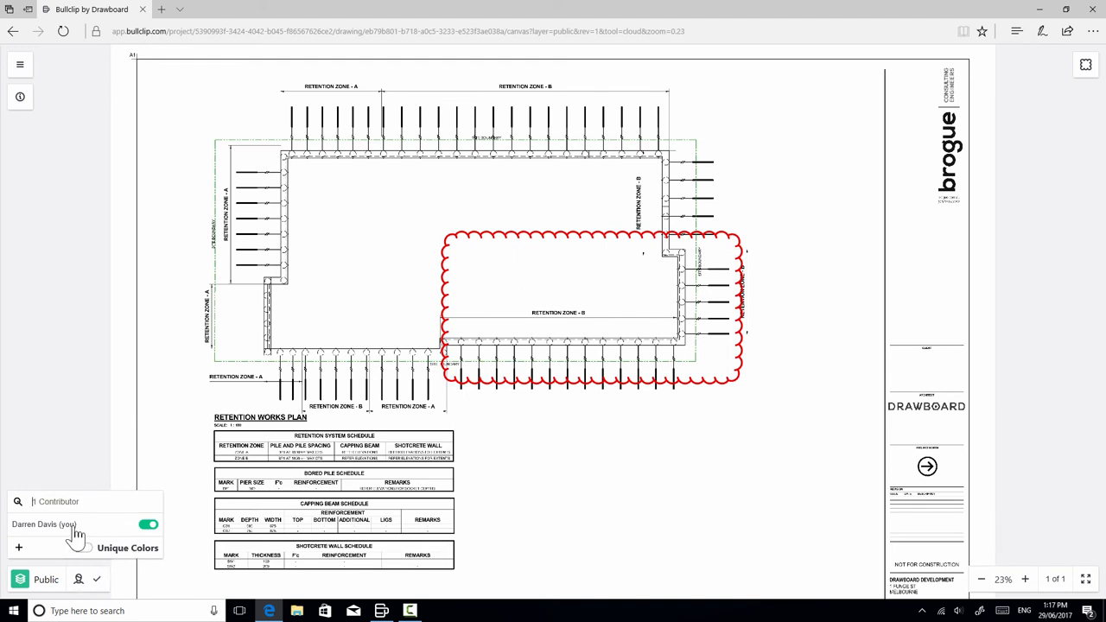
- Go to the project's Team page to add a contributor
{"action": "left_click", "coordinate": [149, 525]}
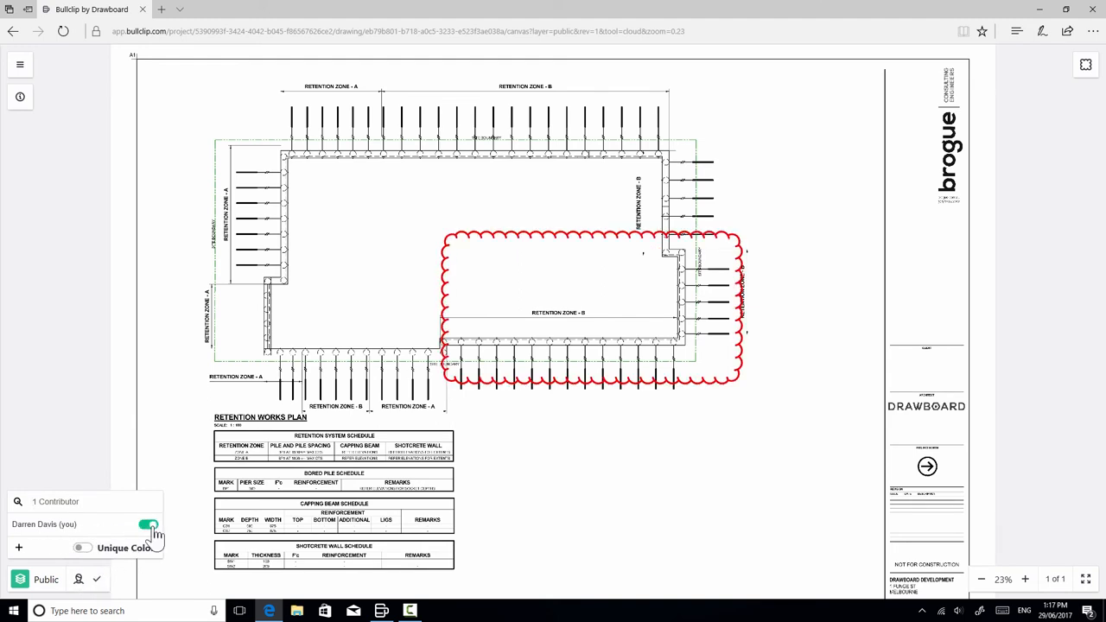
{"action": "left_click", "coordinate": [149, 525]}
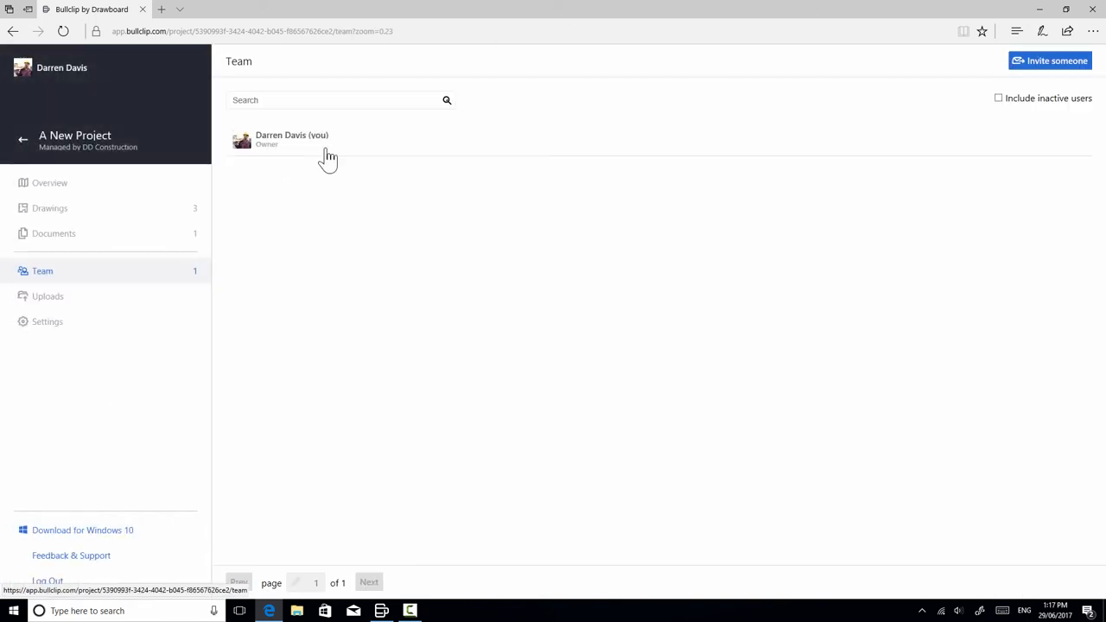
{"action": "left_click", "coordinate": [1051, 61]}
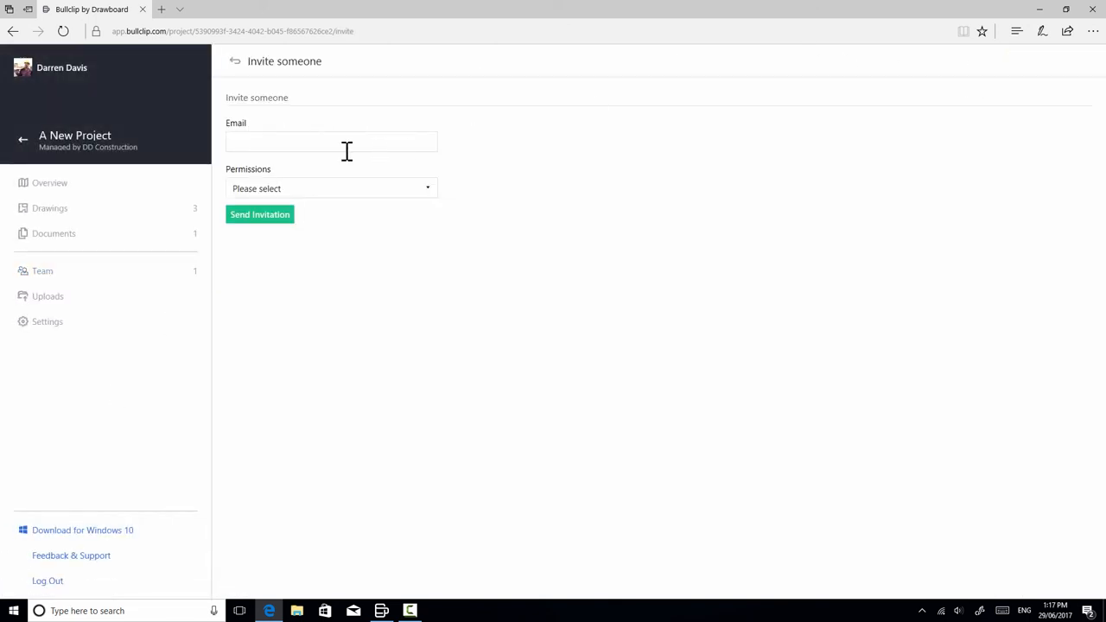
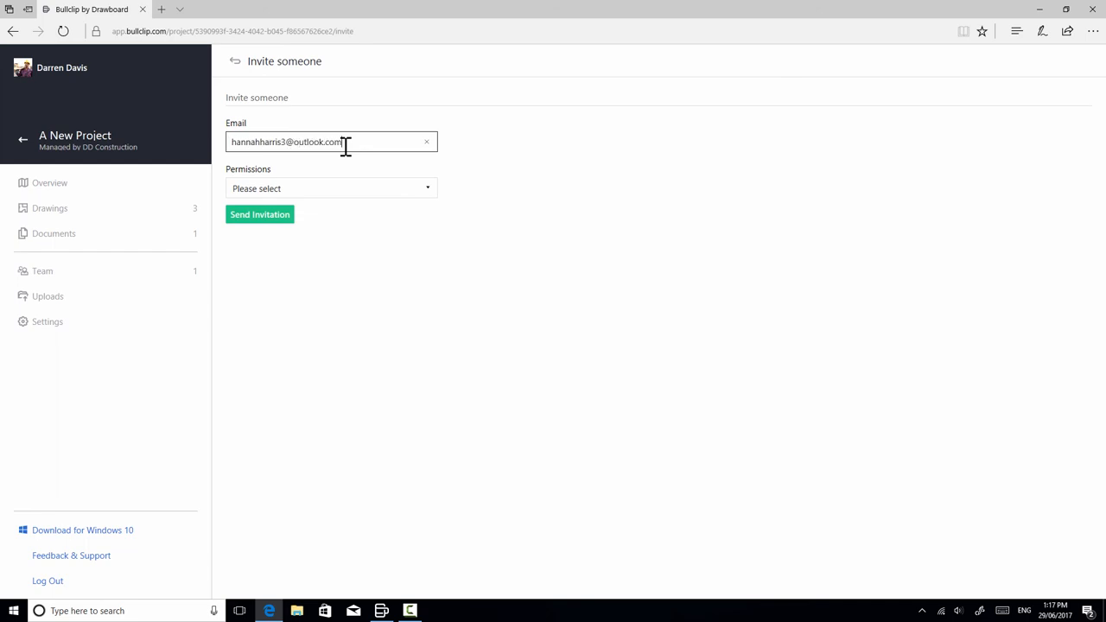
{"action": "left_click", "coordinate": [332, 188]}
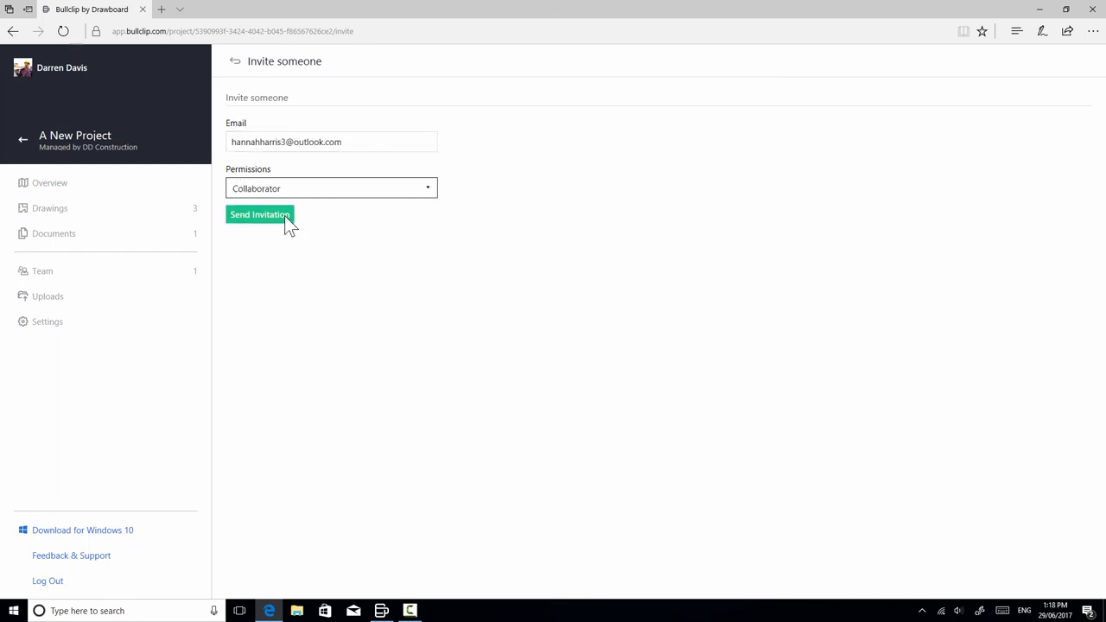
{"action": "left_click", "coordinate": [259, 214]}
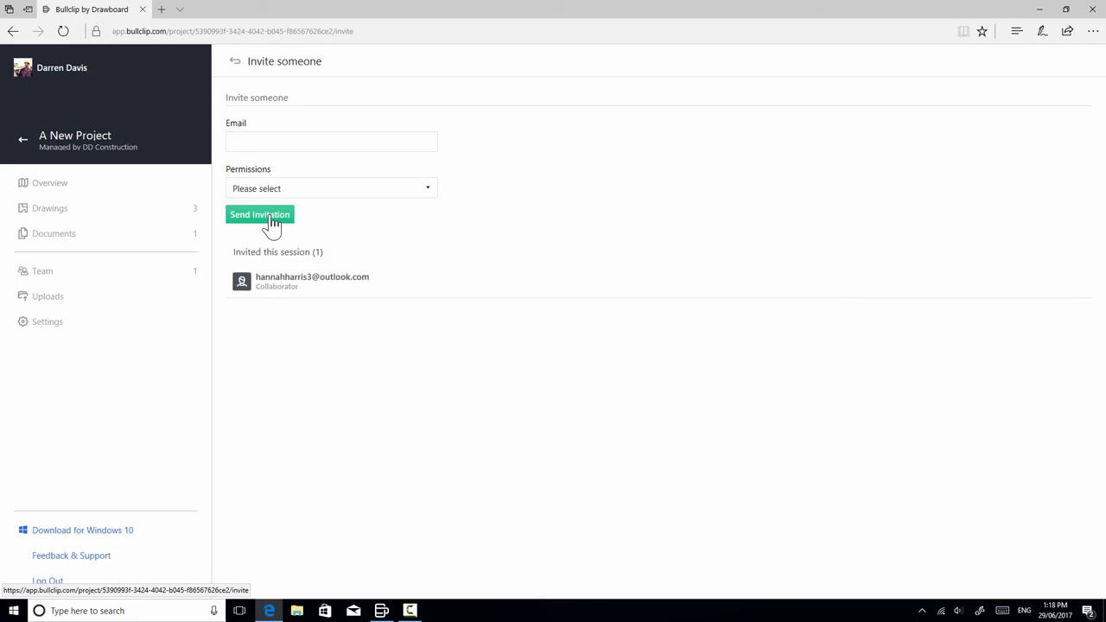
{"action": "left_click", "coordinate": [48, 207]}
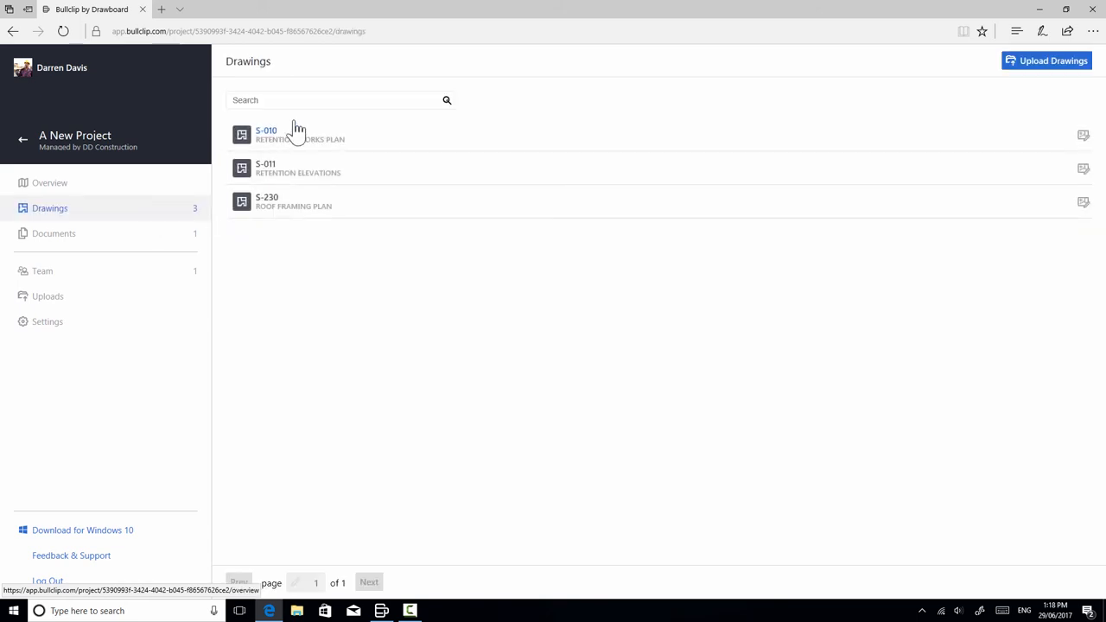
- Reopen S-010 showing the collaborator's note and toggle Unique Colors on and off for contributors
{"action": "left_click", "coordinate": [267, 135]}
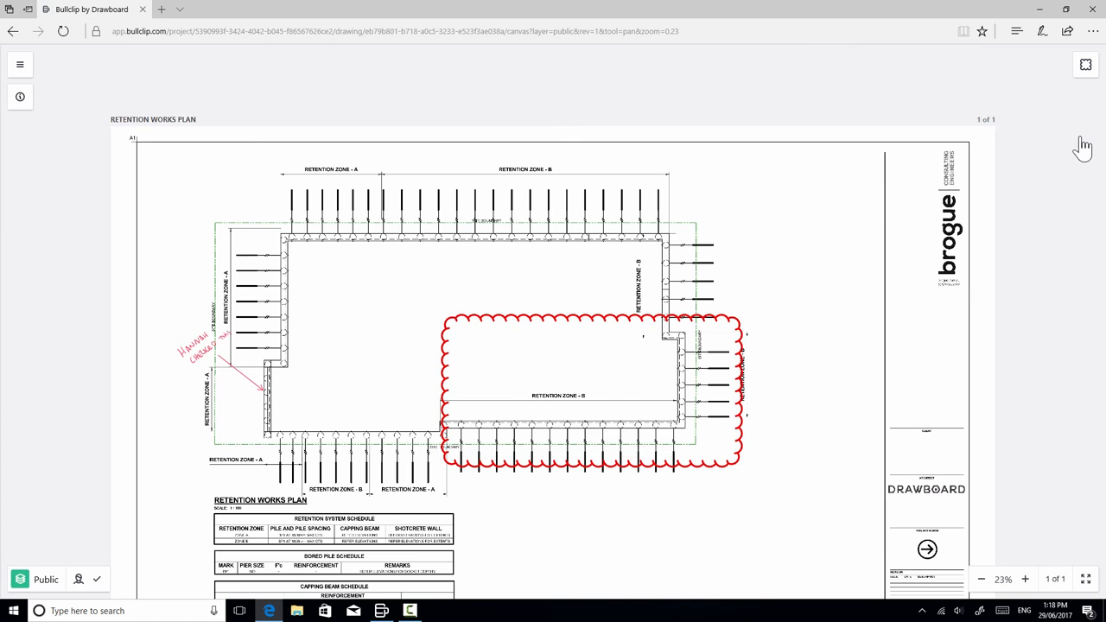
{"action": "mouse_move", "coordinate": [1064, 121]}
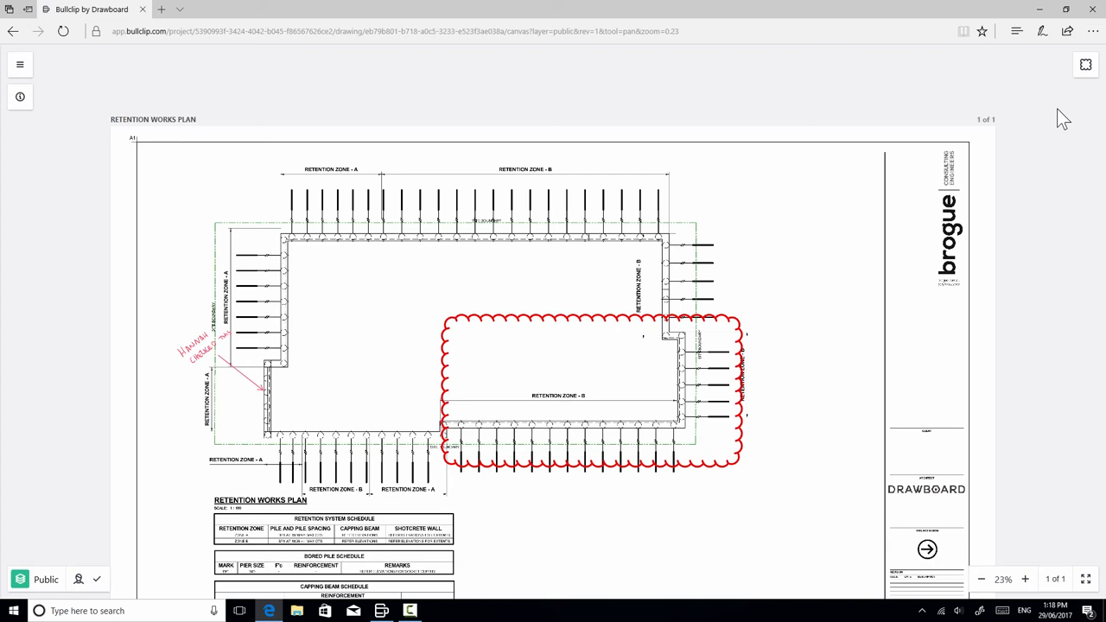
{"action": "mouse_move", "coordinate": [1085, 66]}
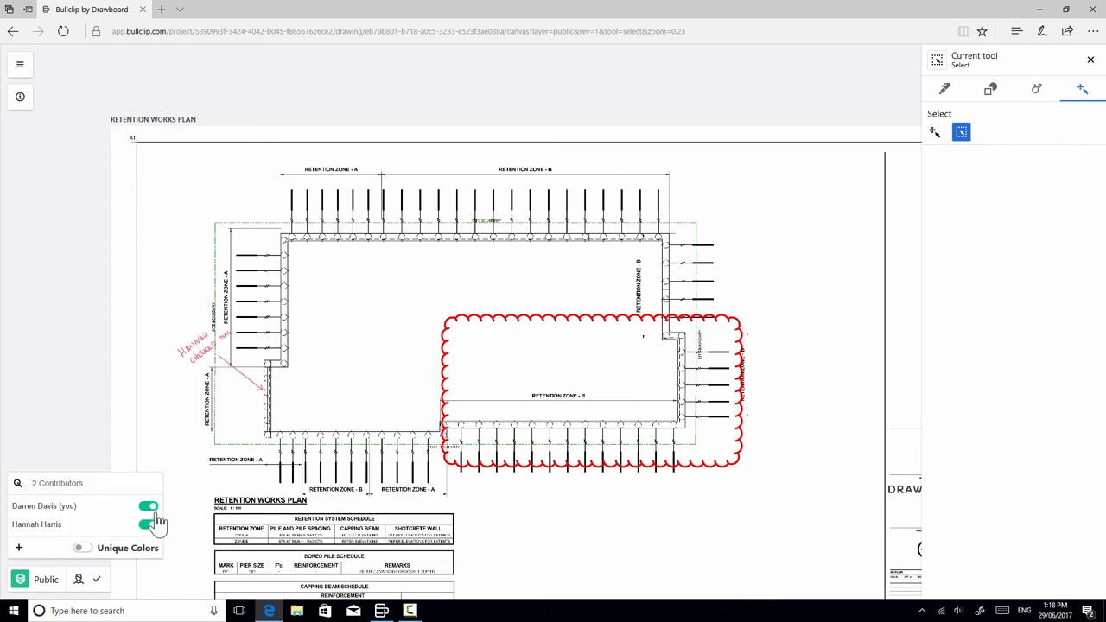
{"action": "left_click", "coordinate": [83, 547]}
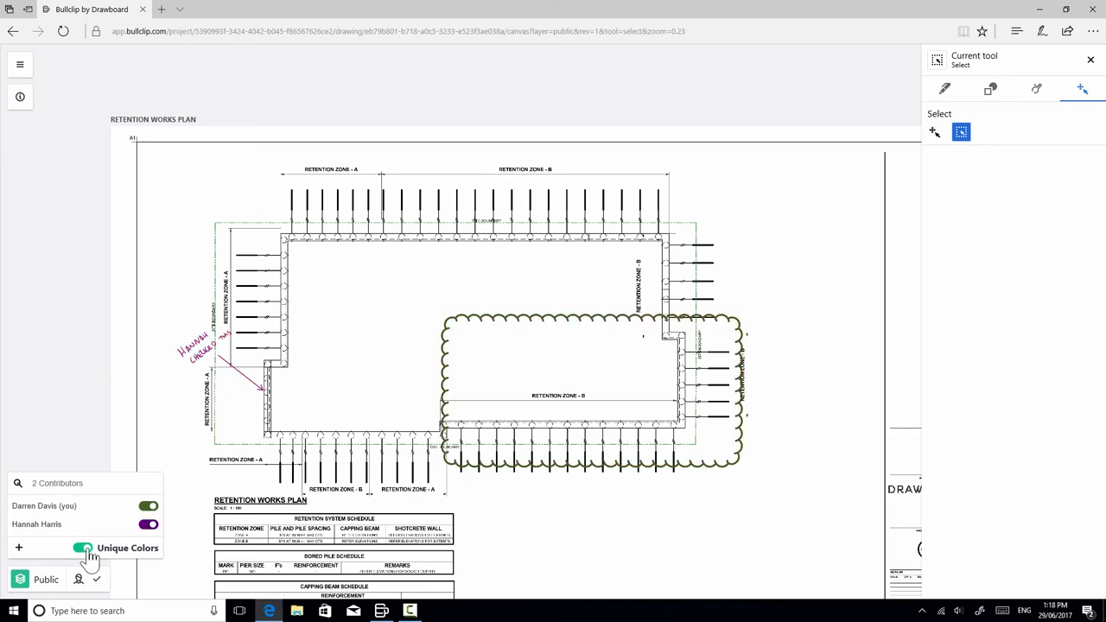
{"action": "left_click", "coordinate": [81, 548]}
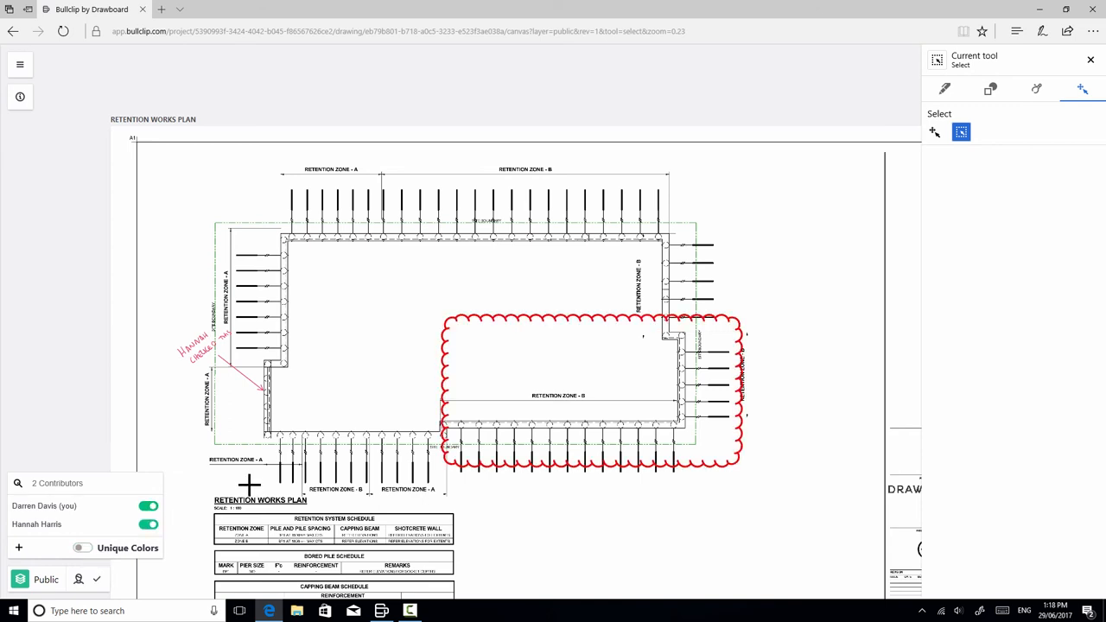
{"action": "mouse_move", "coordinate": [1090, 59]}
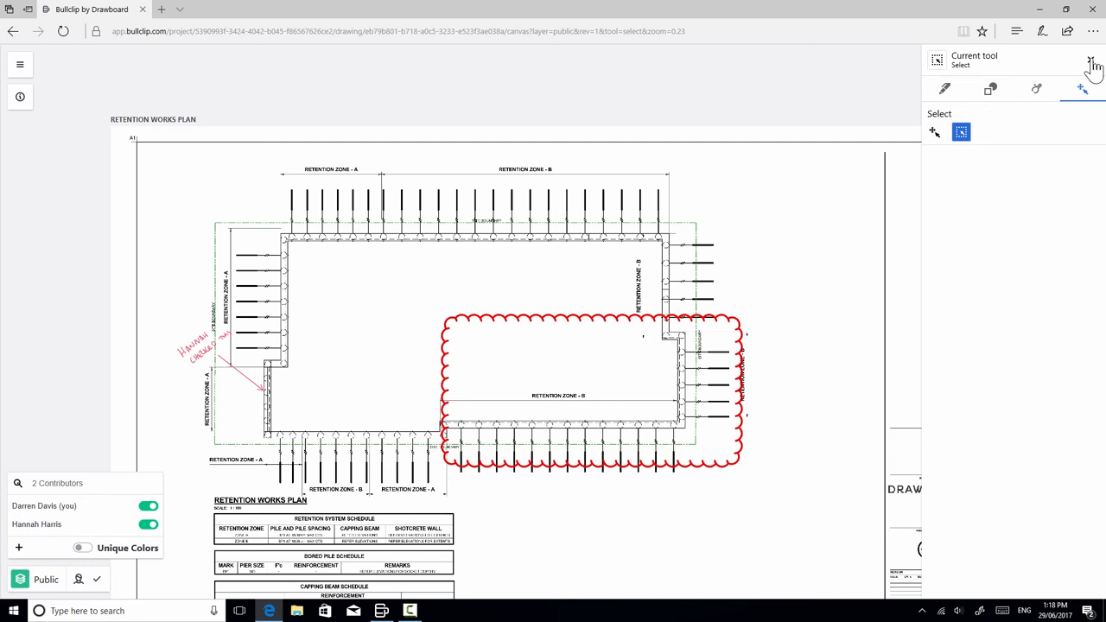
- In the Windows 10 app, open A New Project's drawings to reach the Retention Works Plan
{"action": "left_click", "coordinate": [380, 612]}
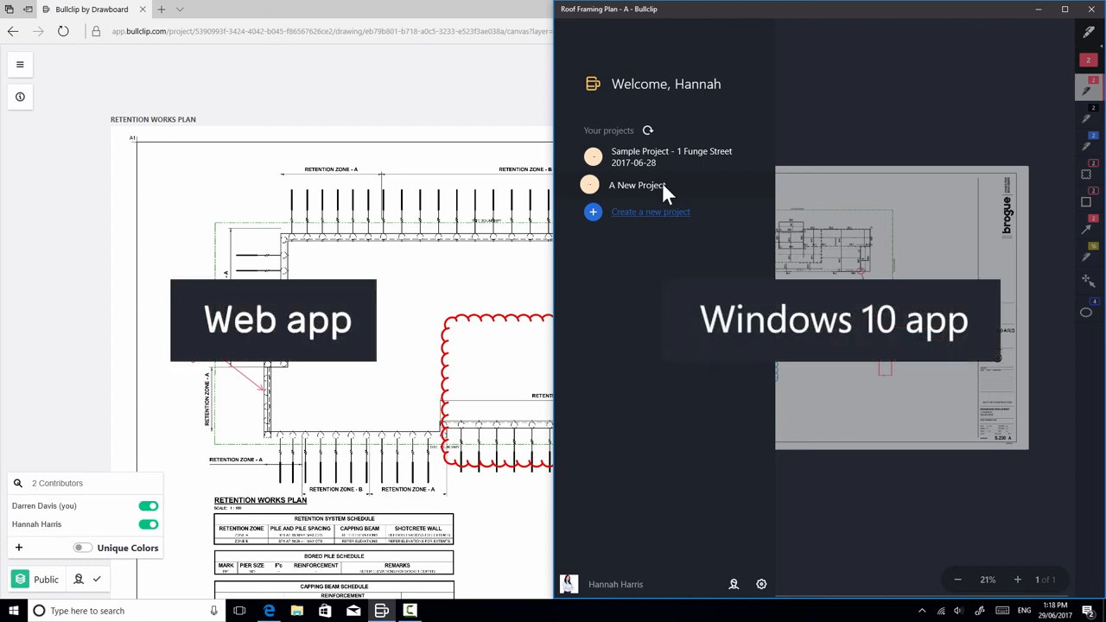
{"action": "left_click", "coordinate": [638, 185]}
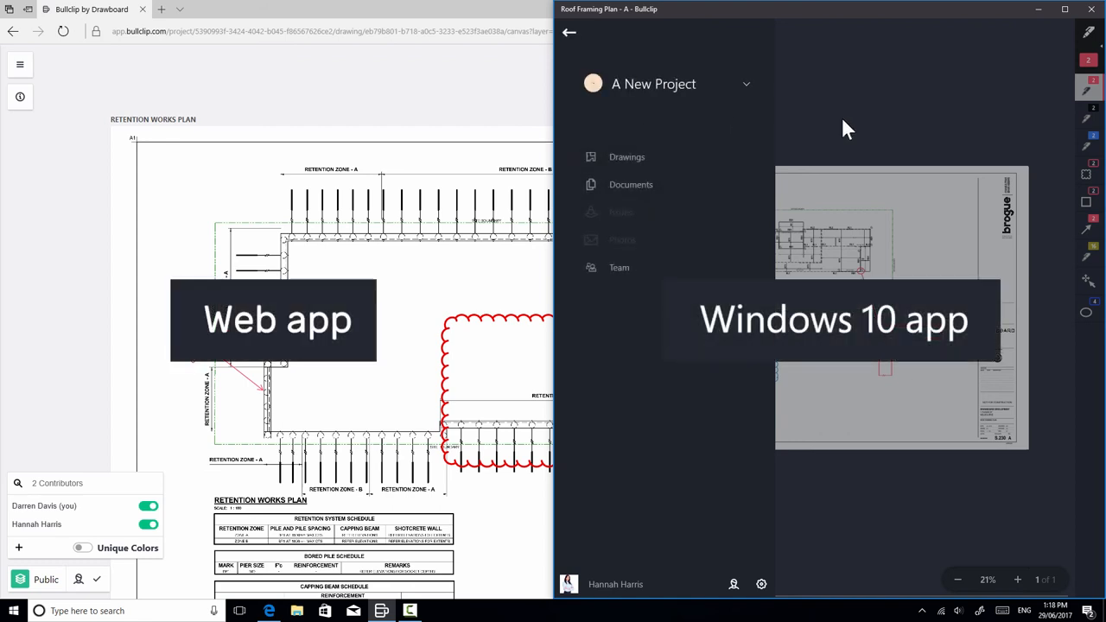
{"action": "left_click", "coordinate": [625, 157]}
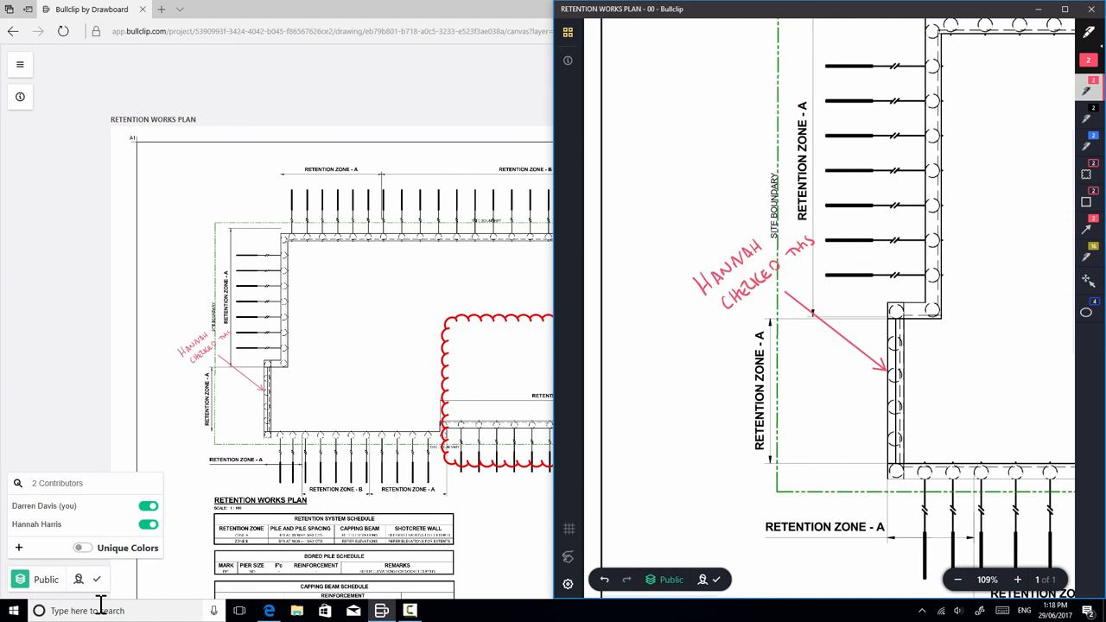
- Draw a pen rectangle over the lower-left corner area and cross it out with an X
{"action": "scroll", "scroll_direction": "down", "scroll_amount": 3}
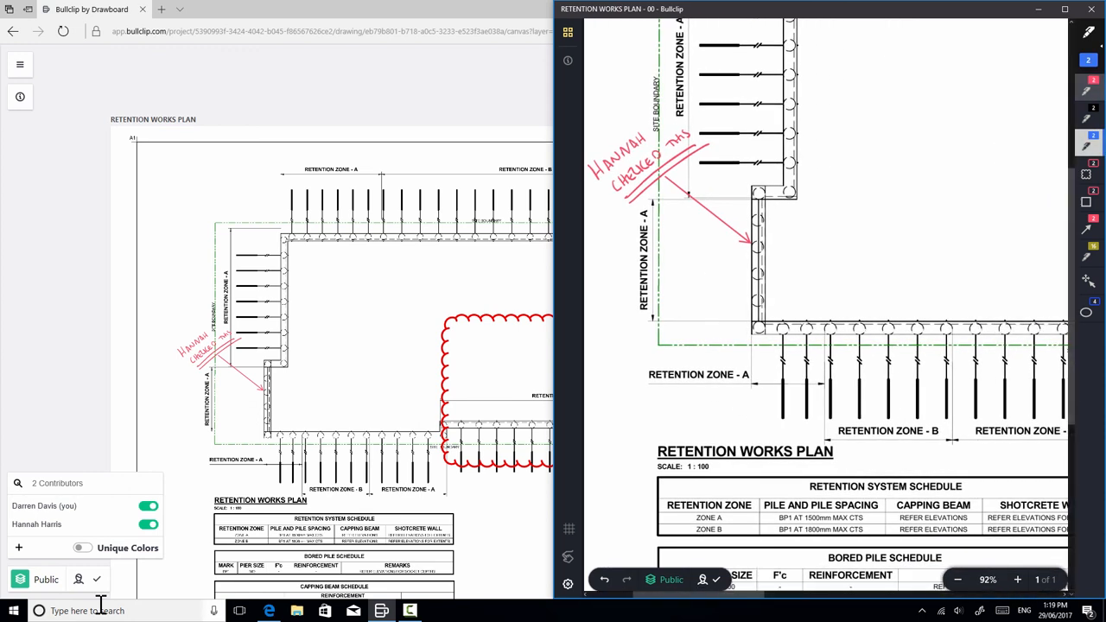
{"action": "left_click_drag", "start_coordinate": [758, 199], "coordinate": [942, 328]}
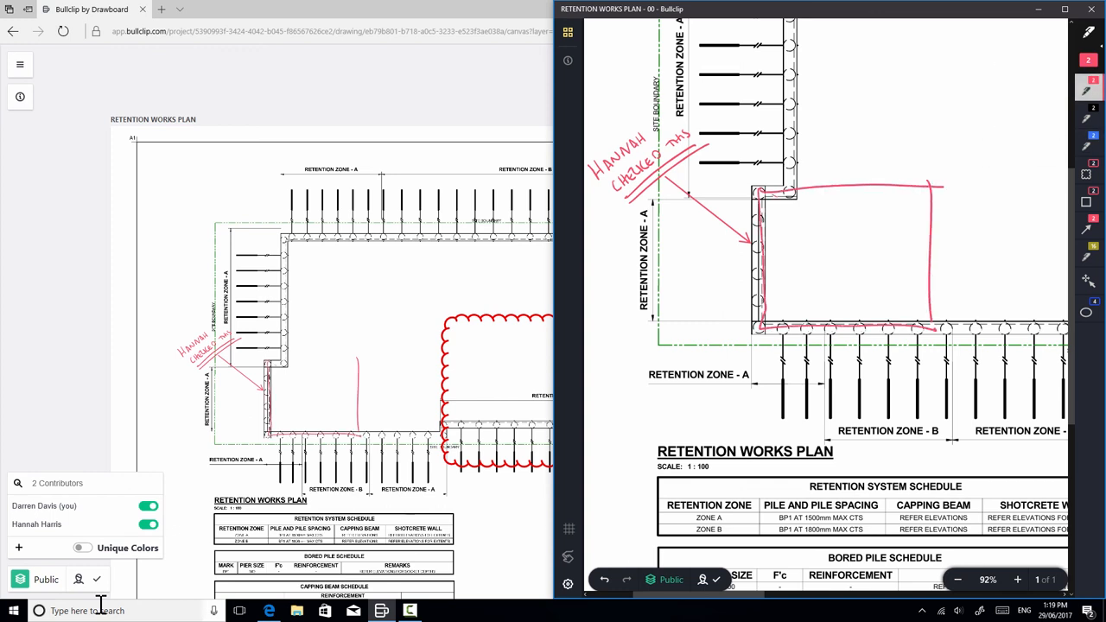
{"action": "left_click_drag", "start_coordinate": [757, 193], "coordinate": [929, 324]}
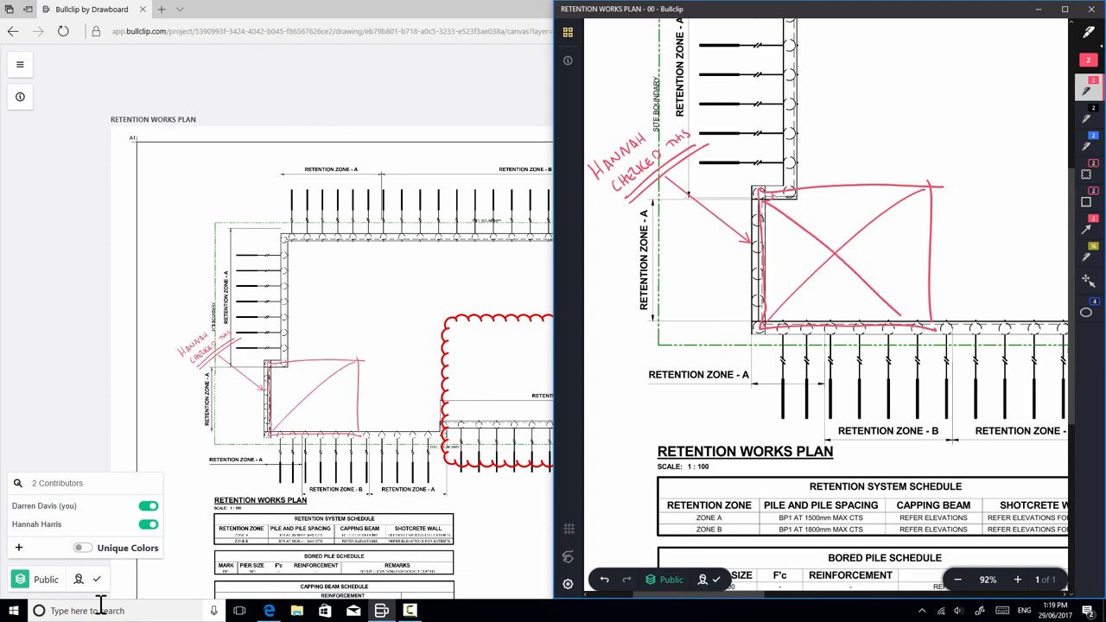